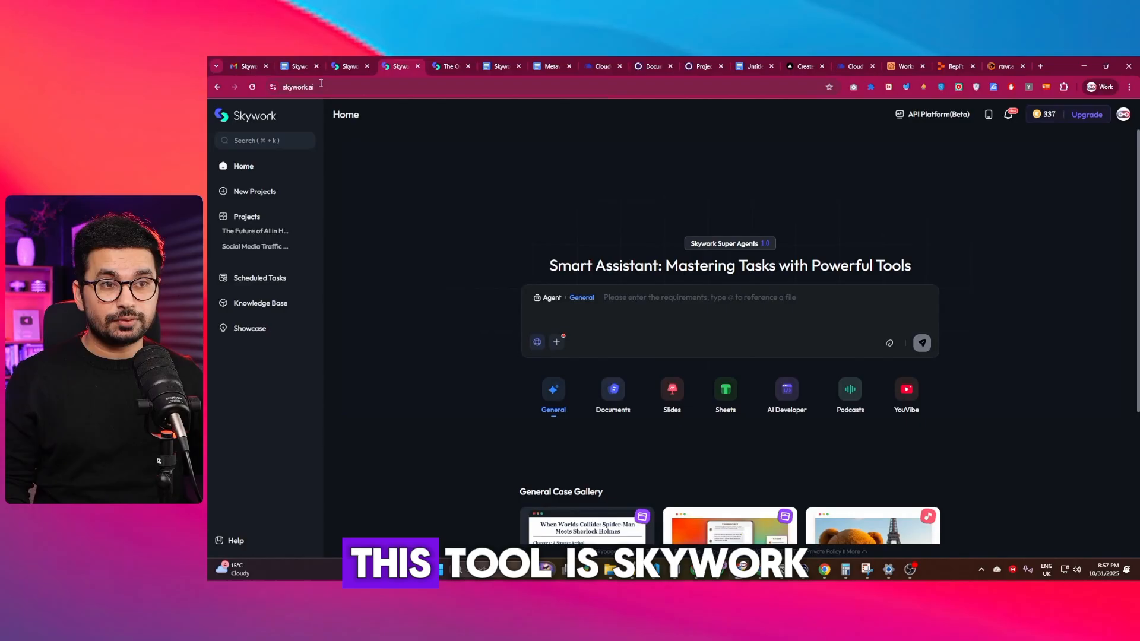
Step: Switch the home assistant to Documents, then Slides, and browse the slide templates
{"action": "left_click", "coordinate": [298, 87]}
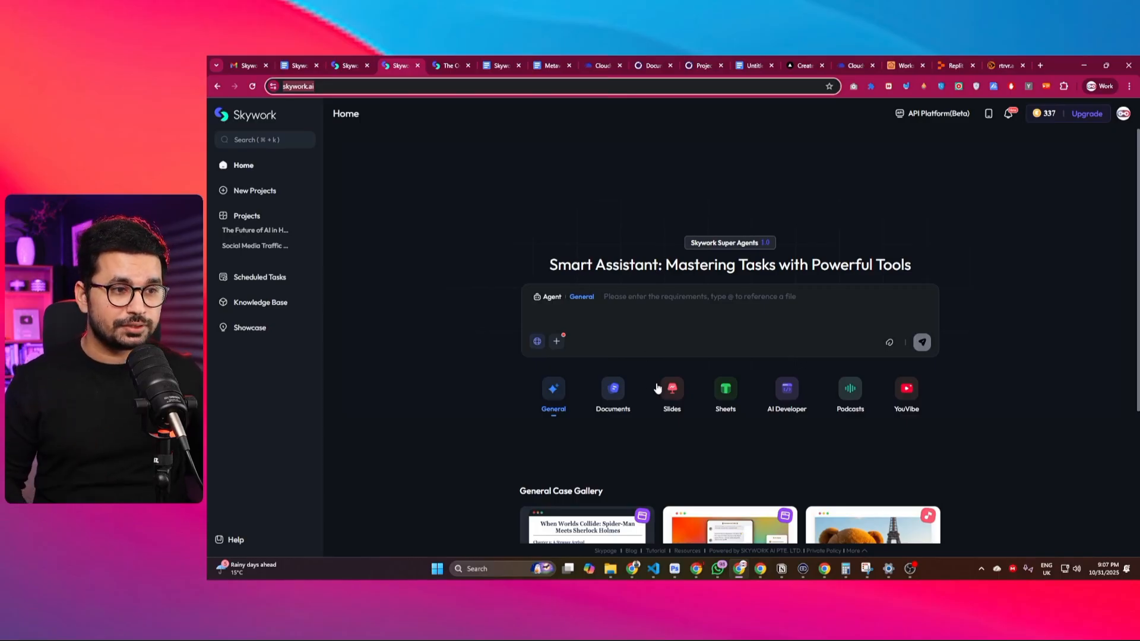
{"action": "left_click", "coordinate": [612, 393]}
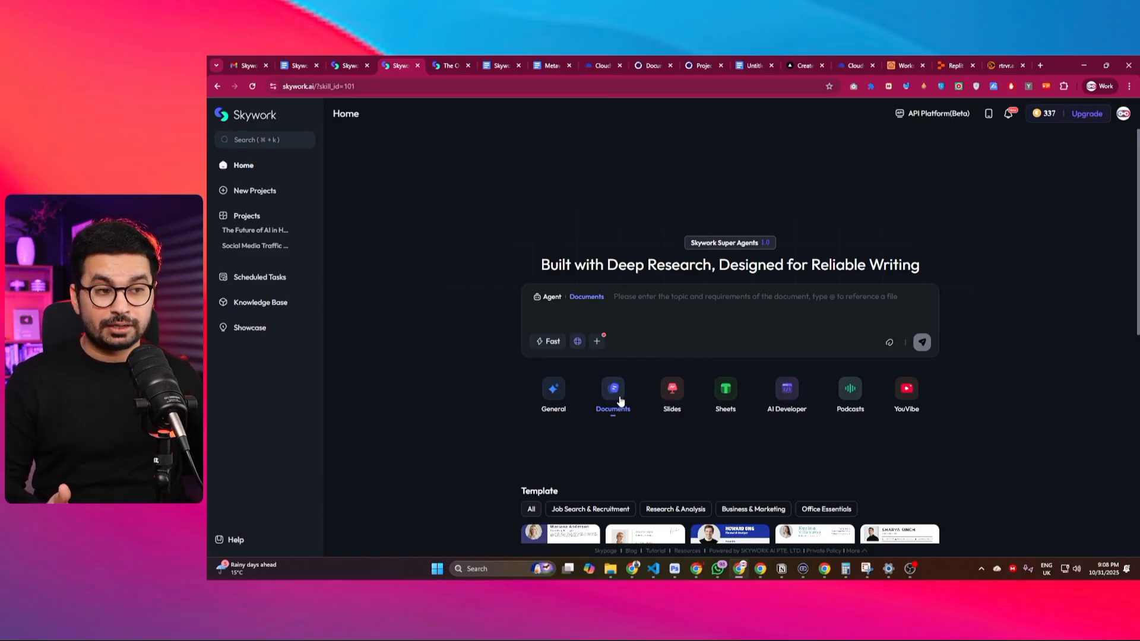
{"action": "left_click", "coordinate": [671, 394]}
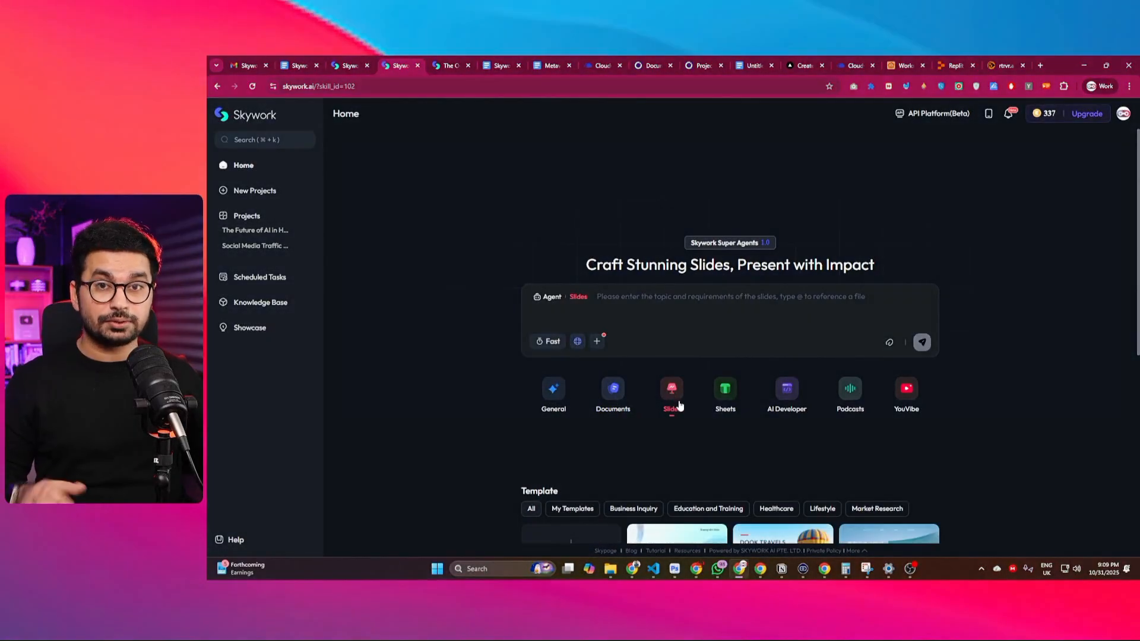
{"action": "scroll", "scroll_direction": "down", "scroll_amount": 3}
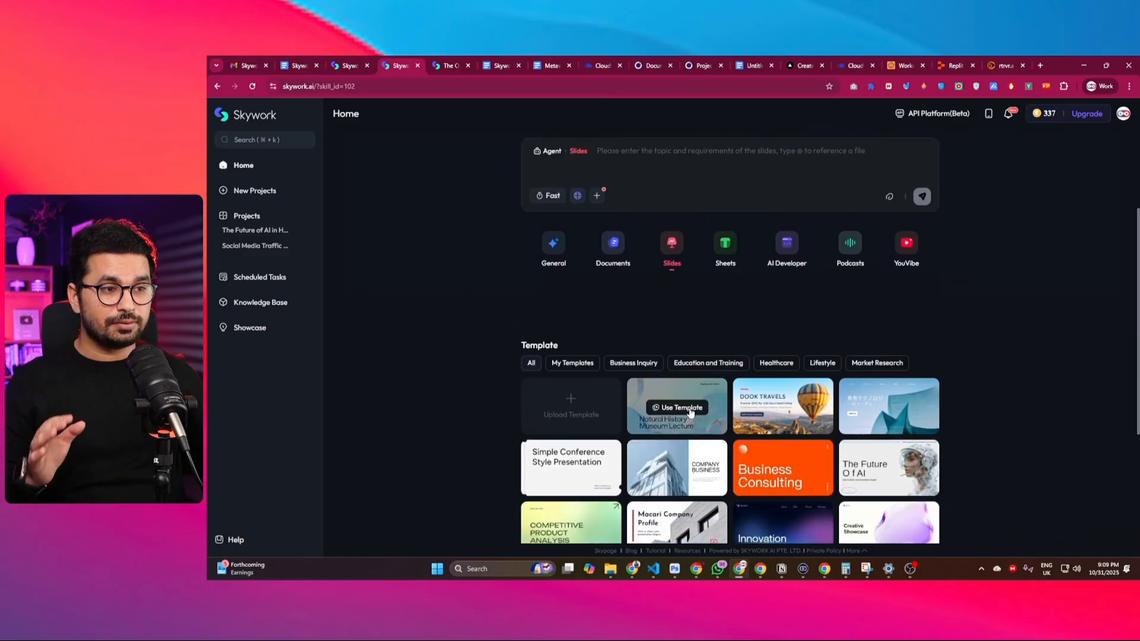
{"action": "scroll", "scroll_direction": "down", "scroll_amount": 3}
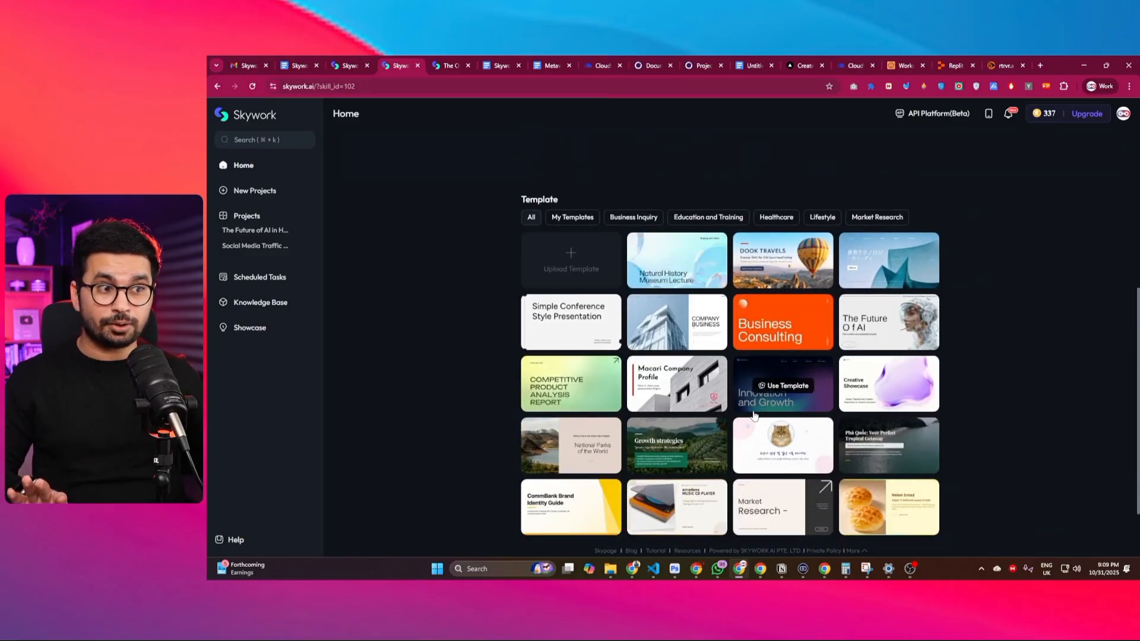
{"action": "mouse_move", "coordinate": [676, 384]}
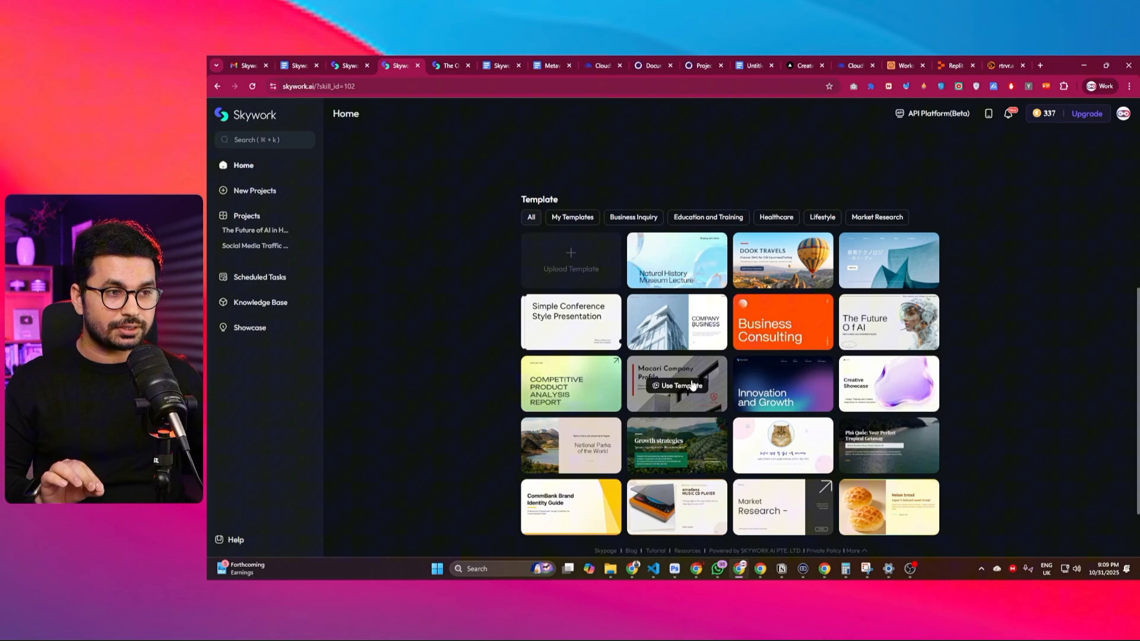
Step: Preview the Cloud Wandering slide template and dismiss its details
{"action": "left_click", "coordinate": [783, 261]}
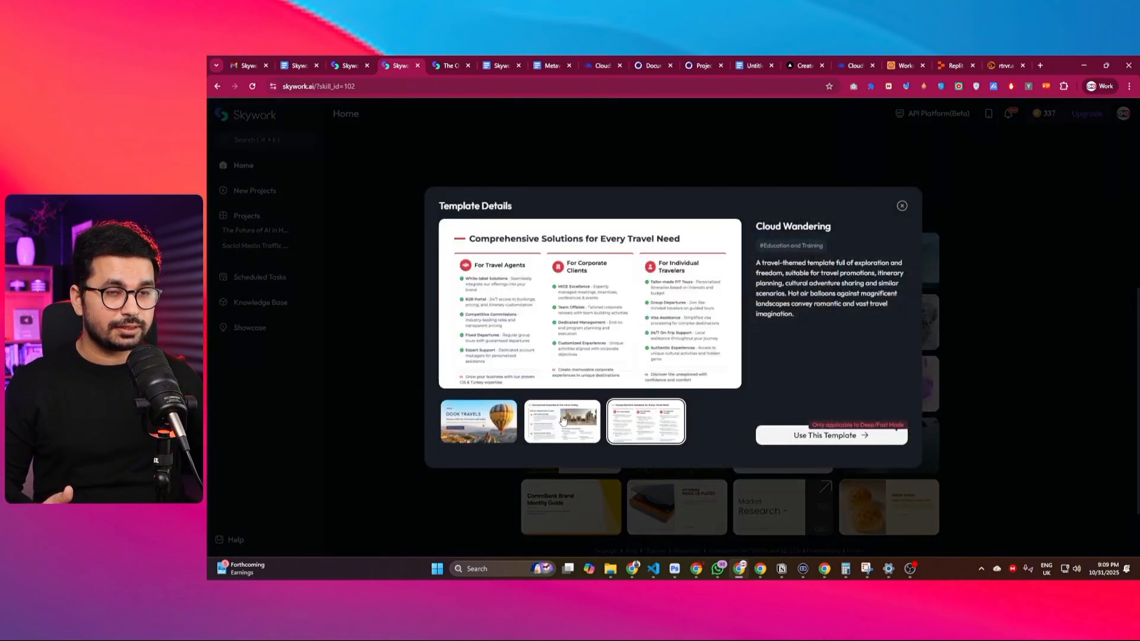
{"action": "left_click", "coordinate": [901, 205]}
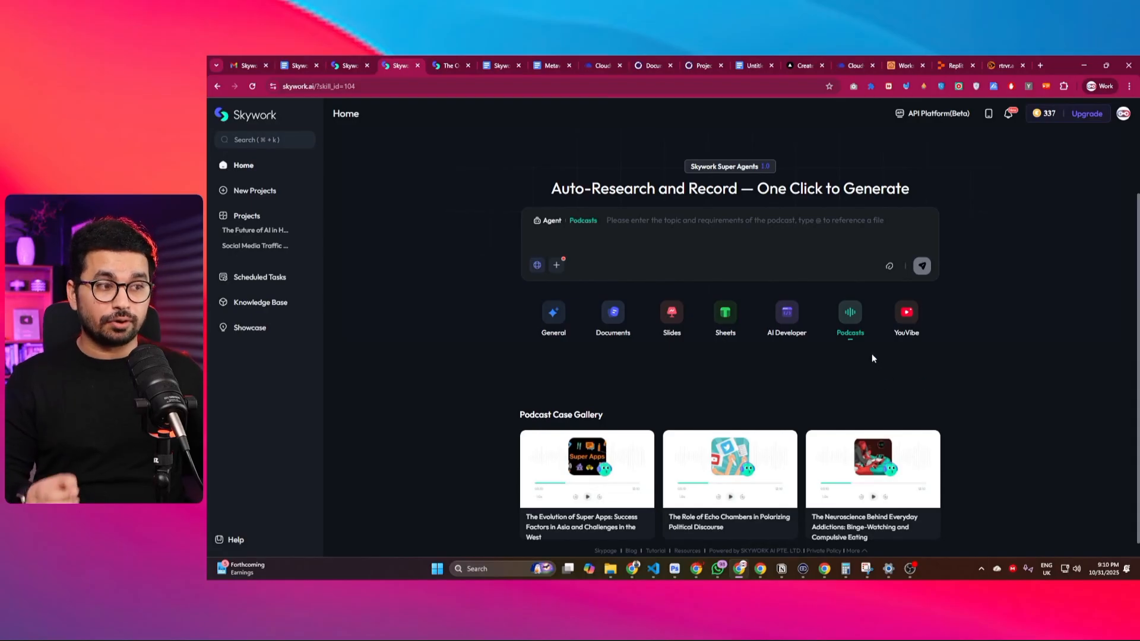
Step: Switch the assistant to AI Developer mode and browse its sample web apps
{"action": "left_click", "coordinate": [661, 221]}
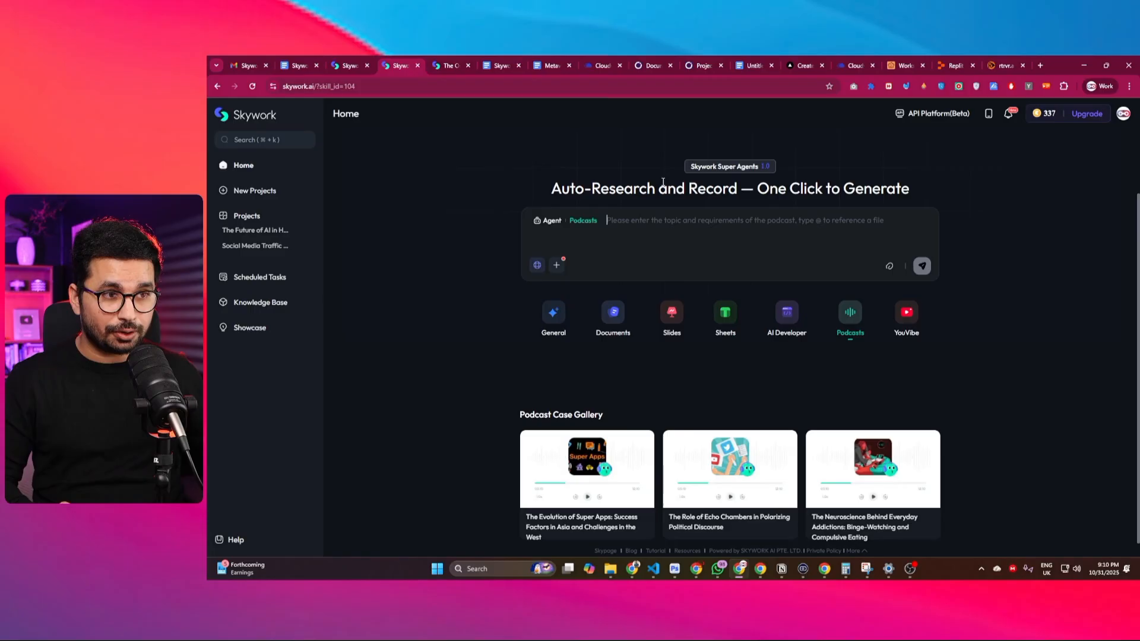
{"action": "mouse_move", "coordinate": [687, 269]}
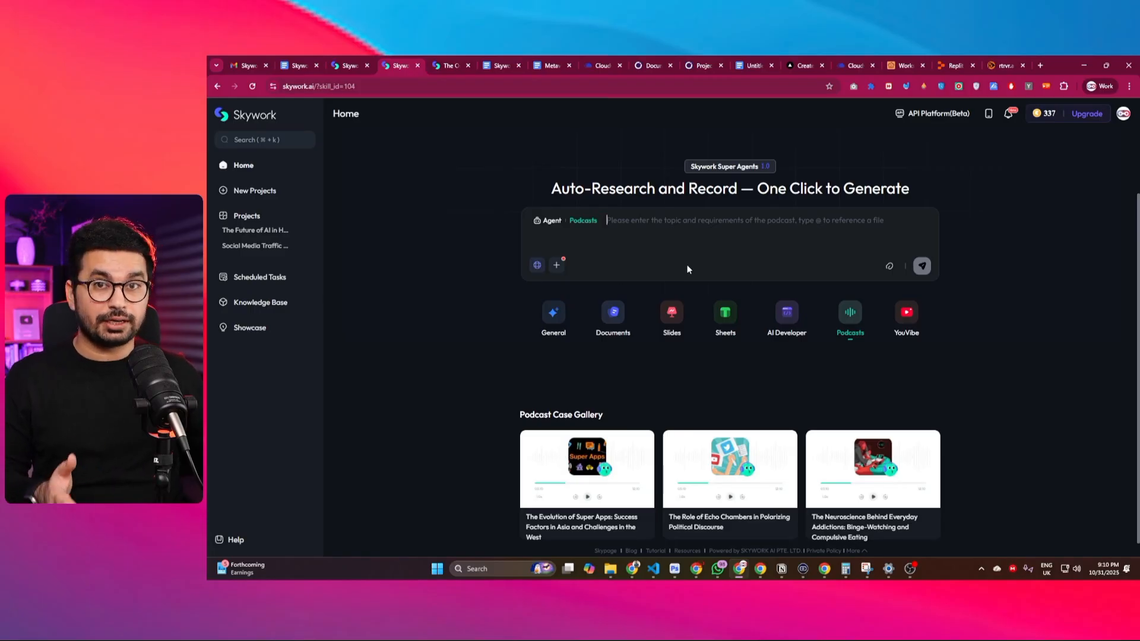
{"action": "left_click", "coordinate": [786, 316]}
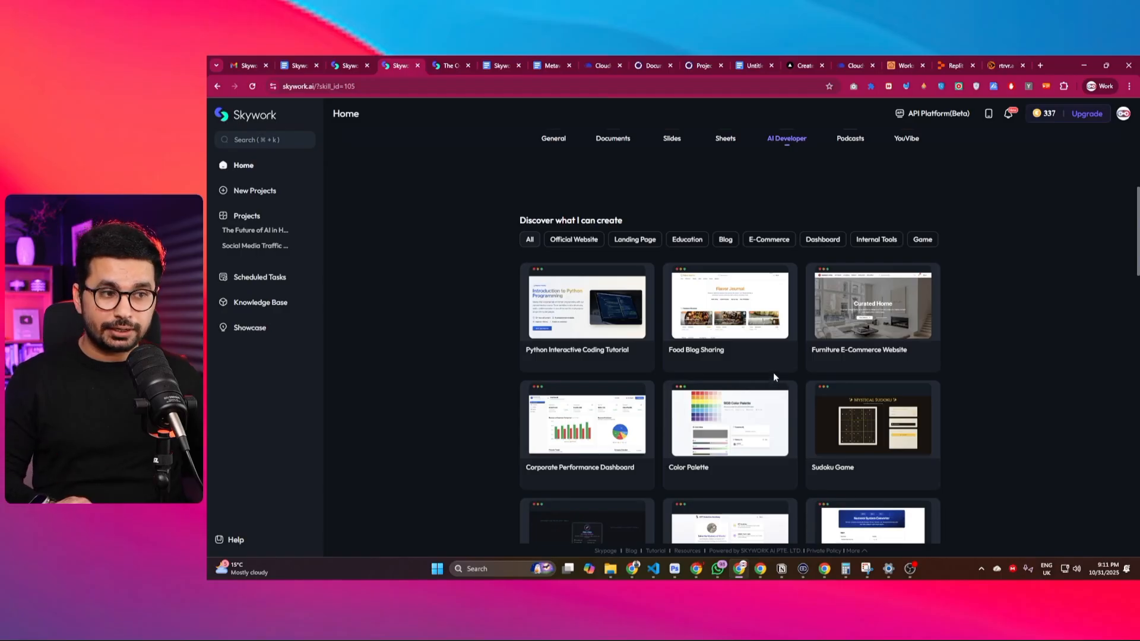
{"action": "scroll", "scroll_direction": "down", "scroll_amount": 3}
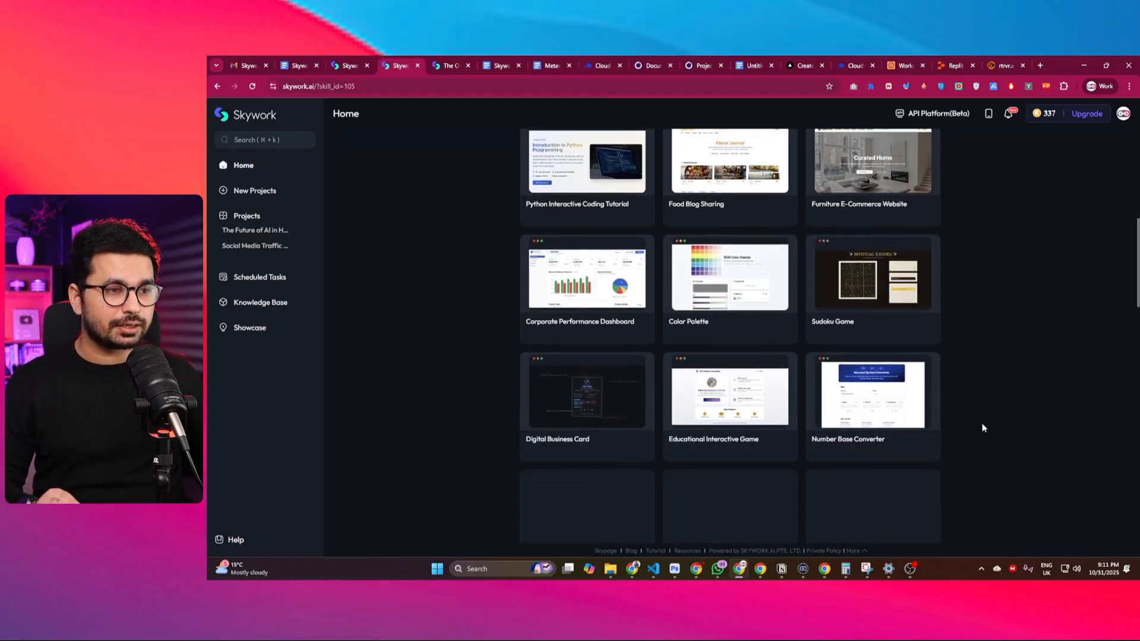
{"action": "scroll", "scroll_direction": "up", "scroll_amount": 3}
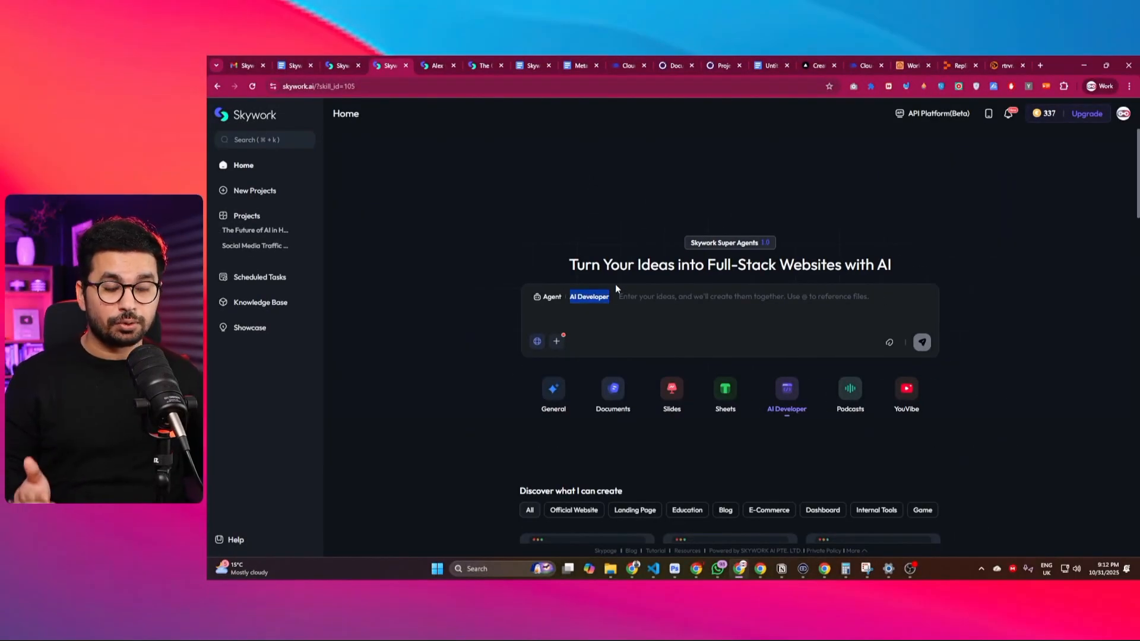
Step: Browse Sheets templates and the YouVibe case gallery, then return to Documents mode
{"action": "left_click", "coordinate": [724, 393]}
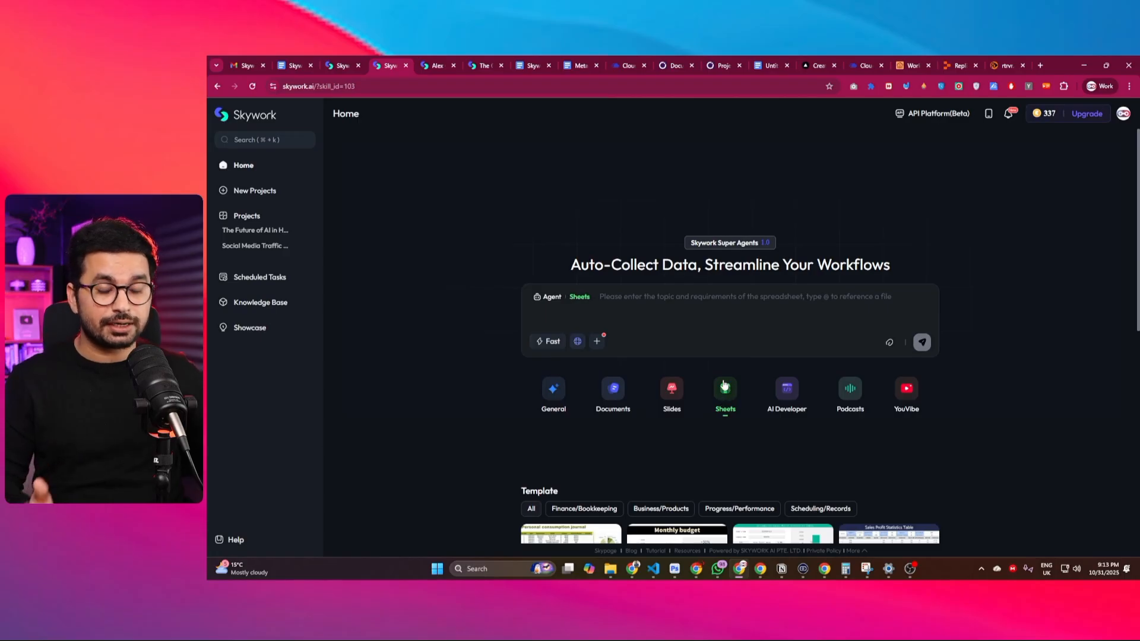
{"action": "scroll", "scroll_direction": "down", "scroll_amount": 3}
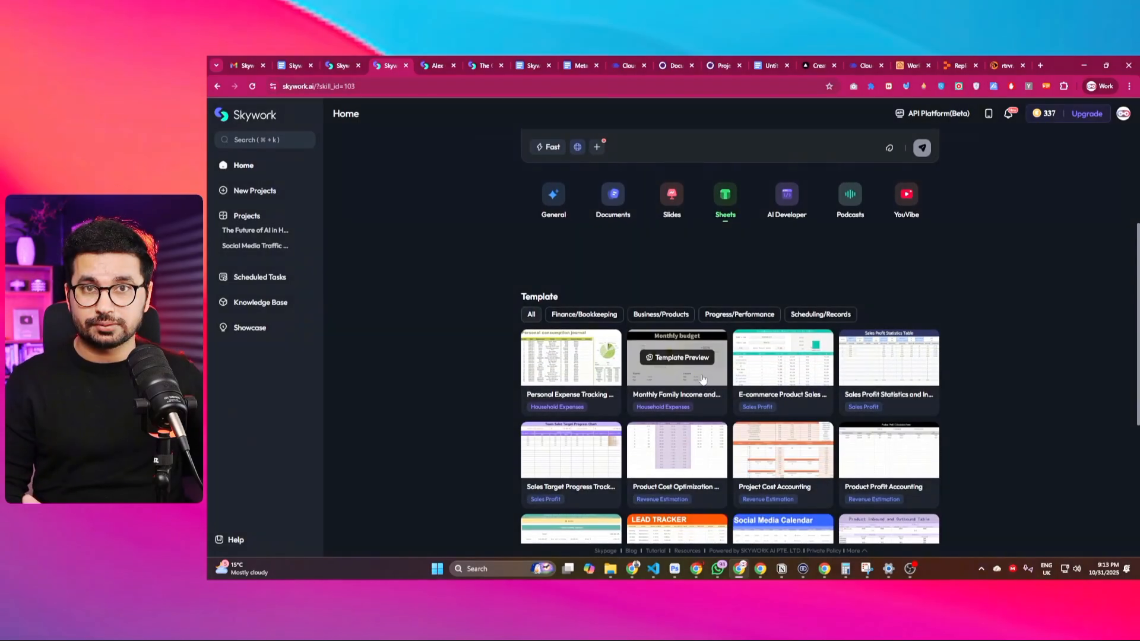
{"action": "left_click", "coordinate": [905, 199]}
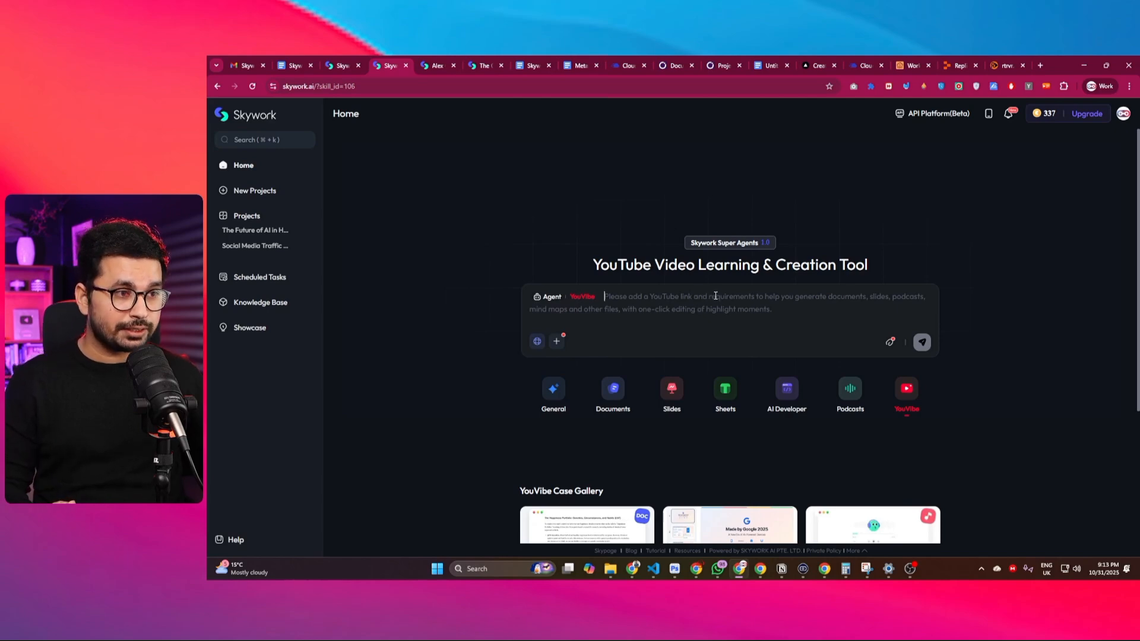
{"action": "mouse_move", "coordinate": [718, 290]}
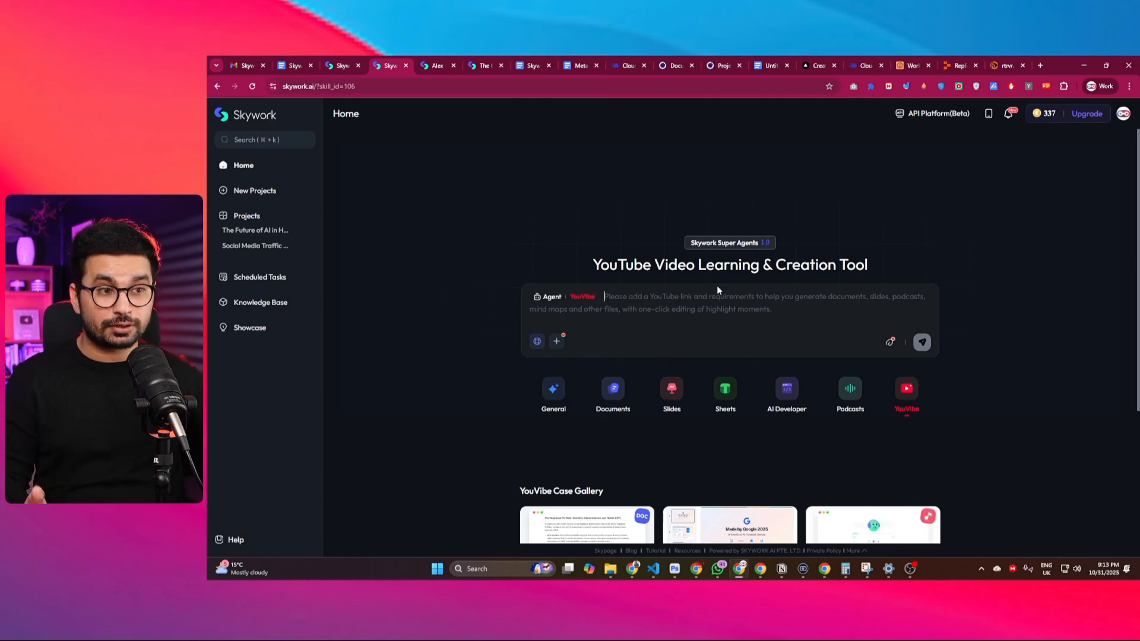
{"action": "mouse_move", "coordinate": [780, 299]}
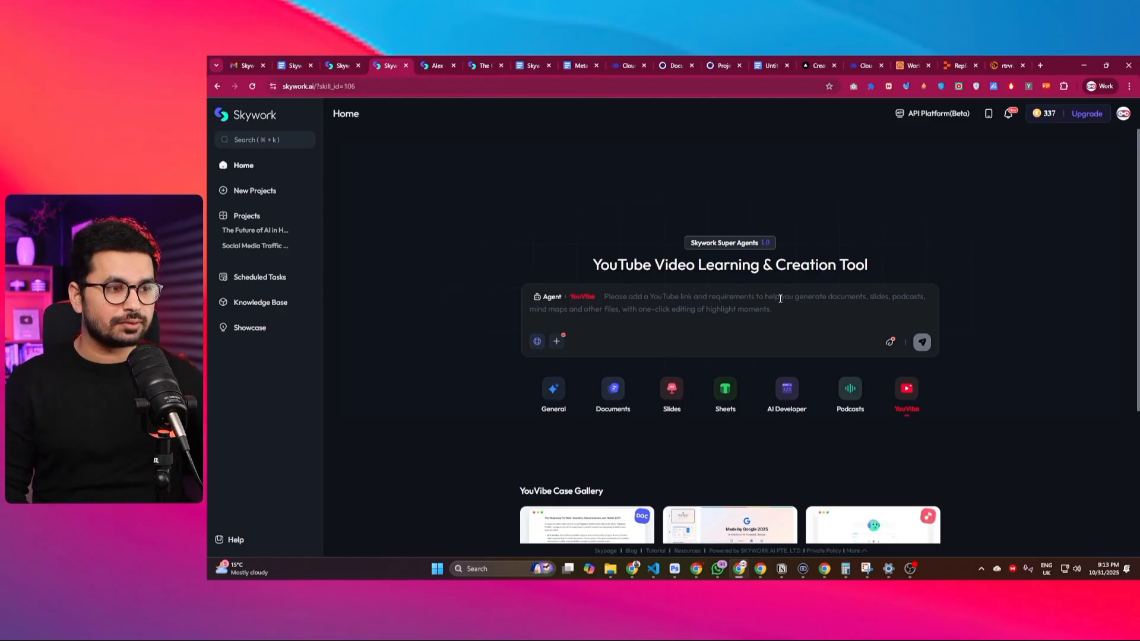
{"action": "scroll", "scroll_direction": "down", "scroll_amount": 3}
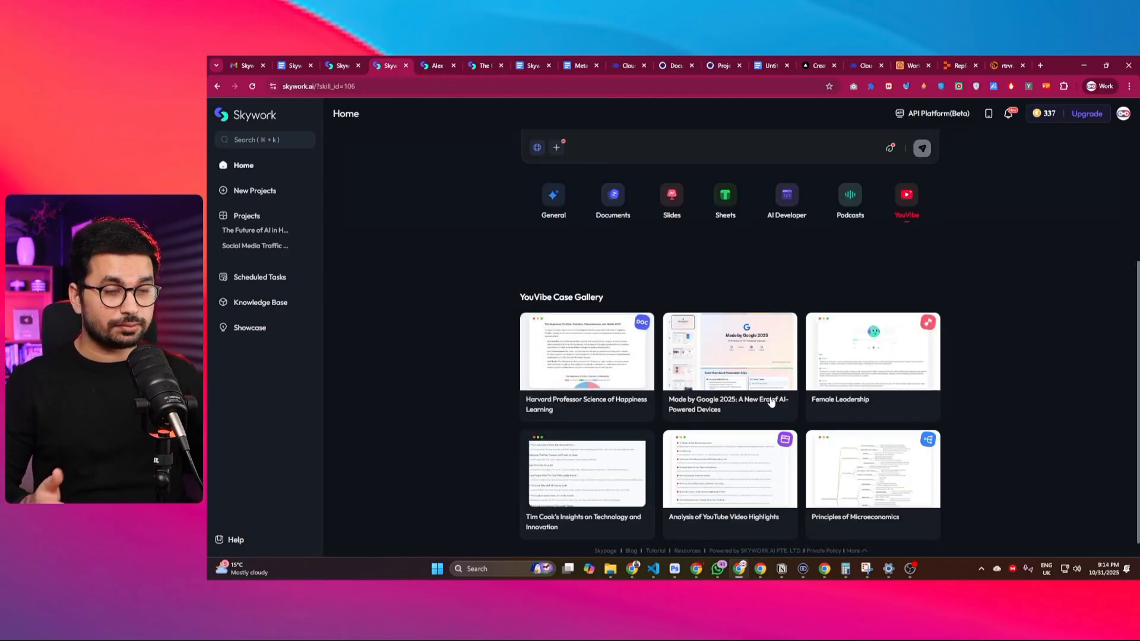
{"action": "mouse_move", "coordinate": [978, 461]}
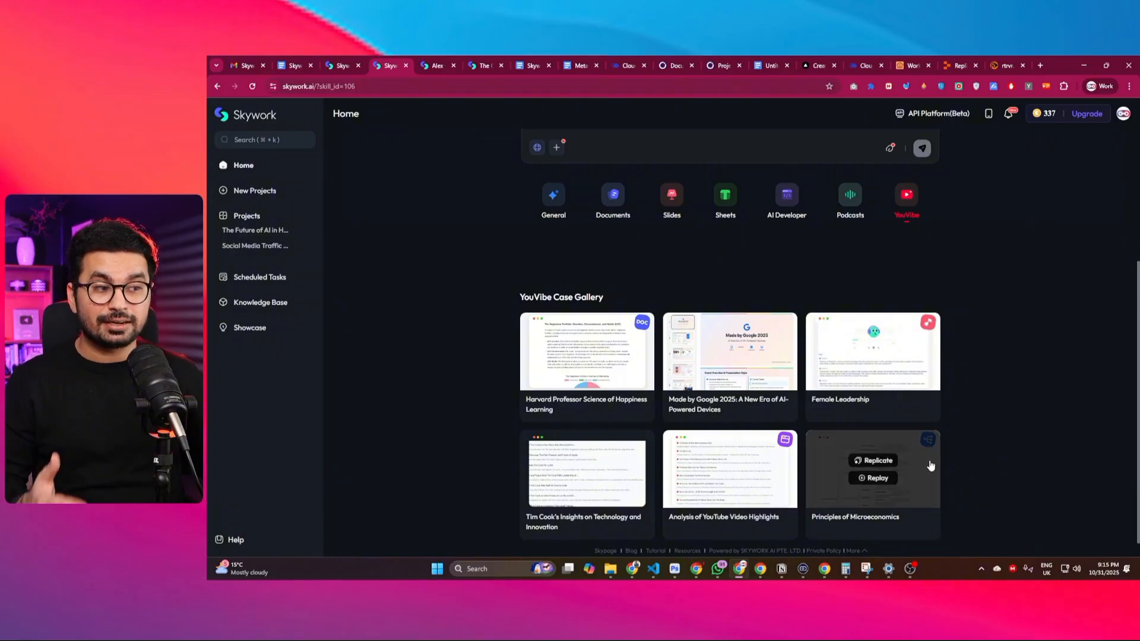
{"action": "left_click", "coordinate": [613, 202]}
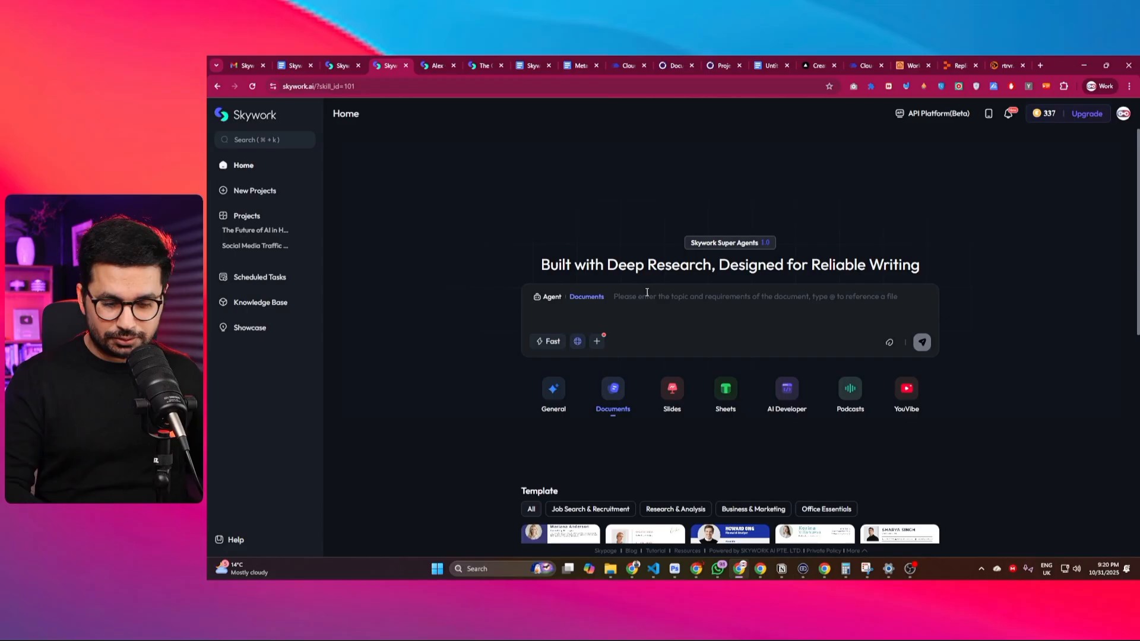
Step: Send the Documents request 'The Future of AI in Healthcare'
{"action": "type", "text": "The Future of AI in Healthcare"}
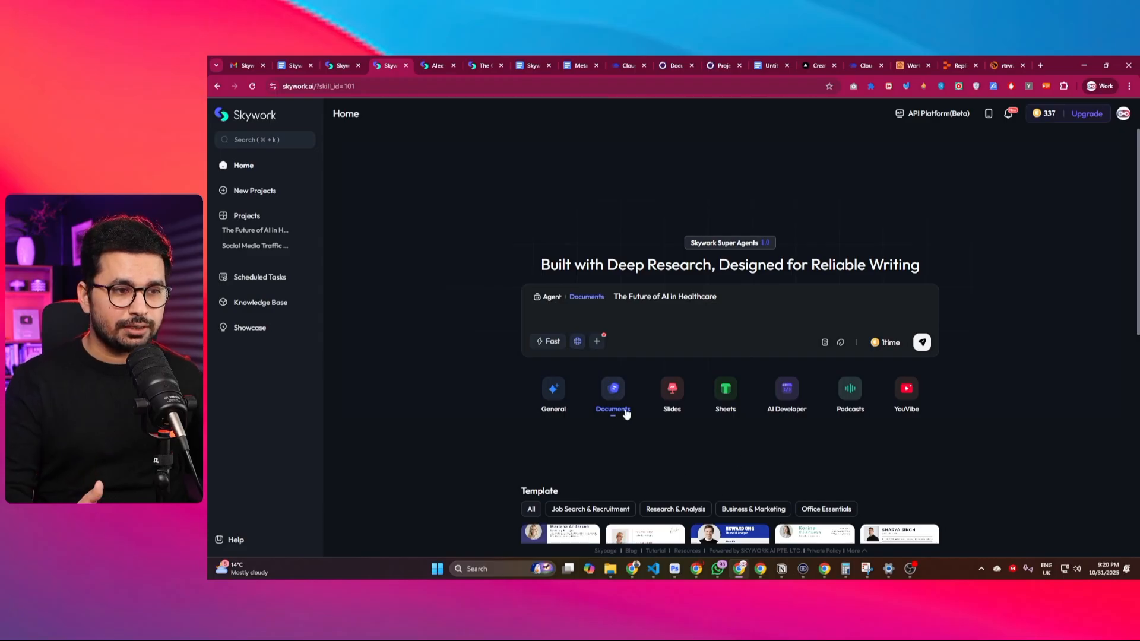
{"action": "mouse_move", "coordinate": [617, 416]}
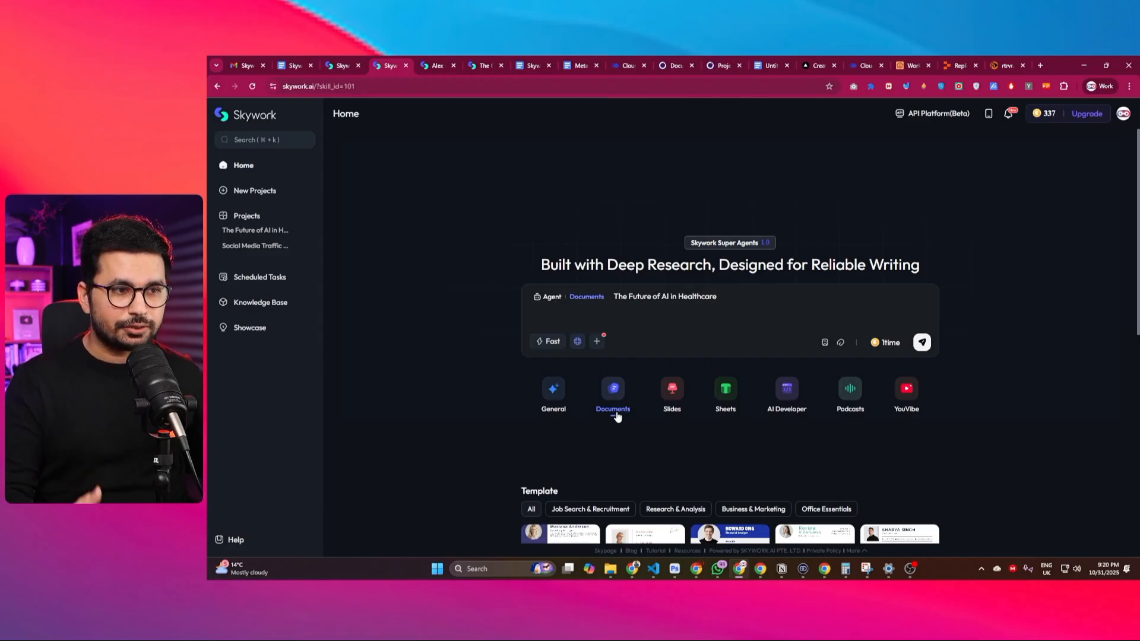
{"action": "mouse_move", "coordinate": [756, 308]}
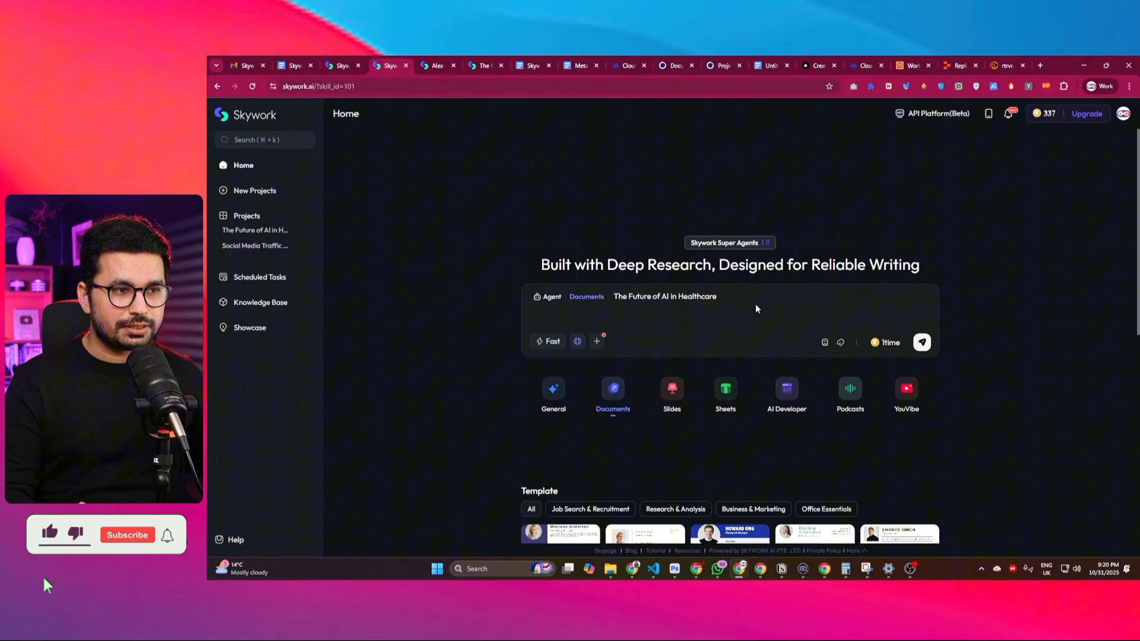
{"action": "double_click", "coordinate": [665, 297]}
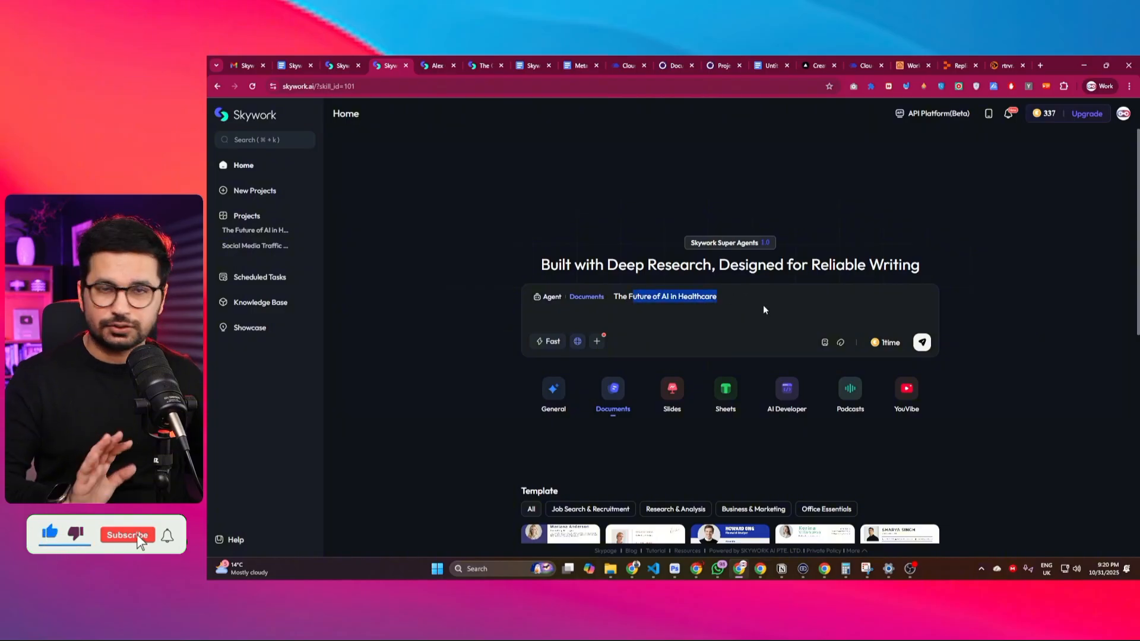
{"action": "left_click", "coordinate": [128, 535]}
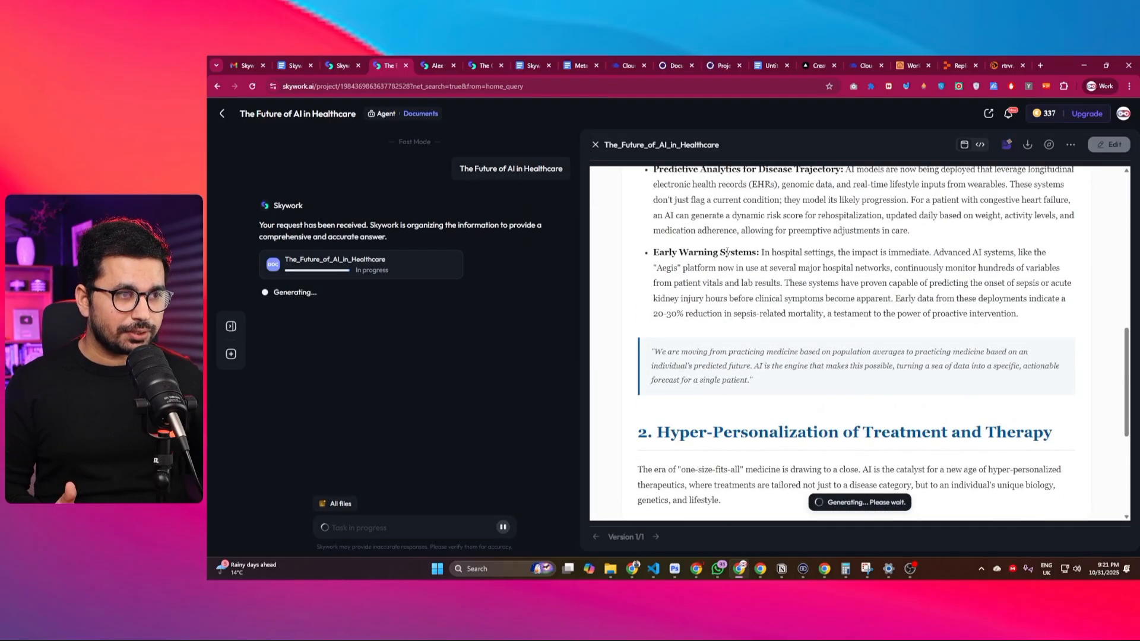
{"action": "scroll", "scroll_direction": "down", "scroll_amount": 3}
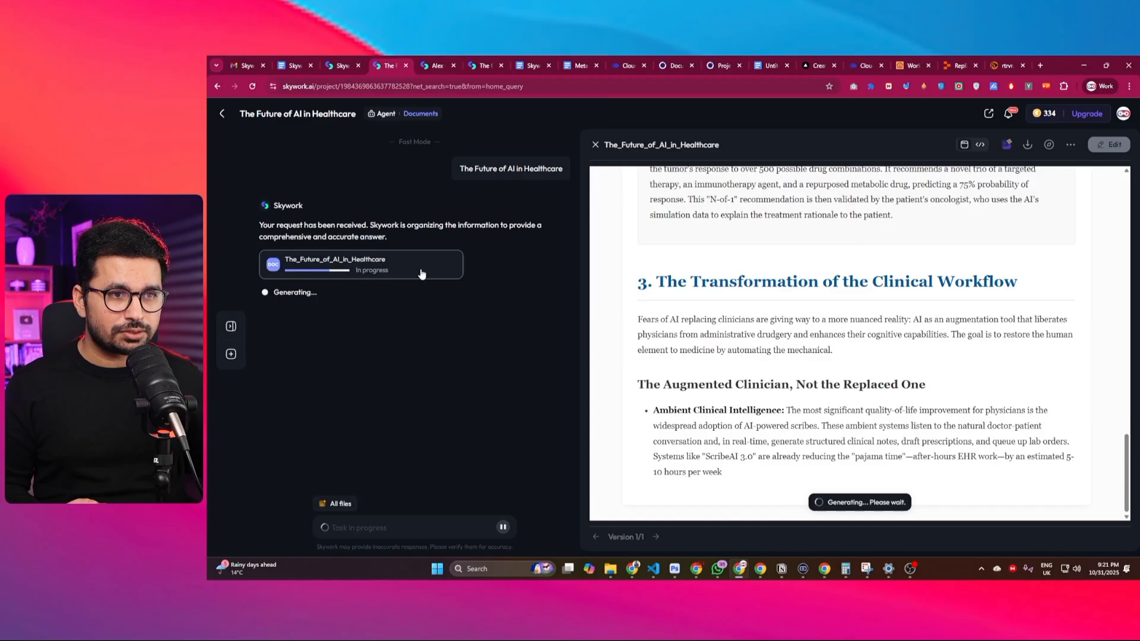
{"action": "scroll", "scroll_direction": "up", "scroll_amount": 3}
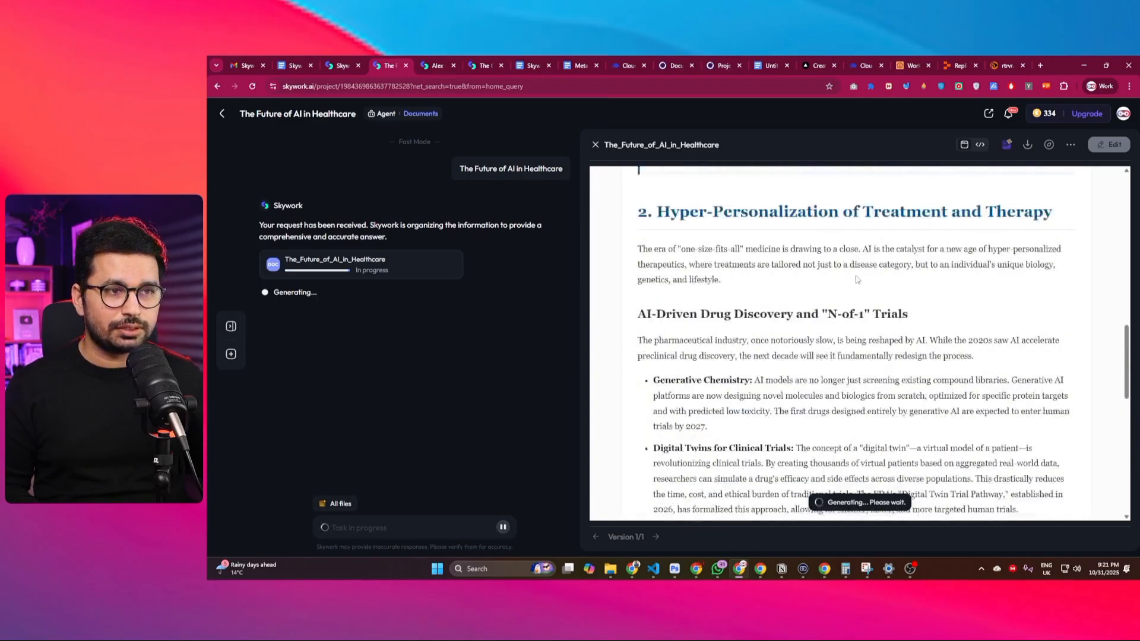
{"action": "scroll", "scroll_direction": "down", "scroll_amount": 3}
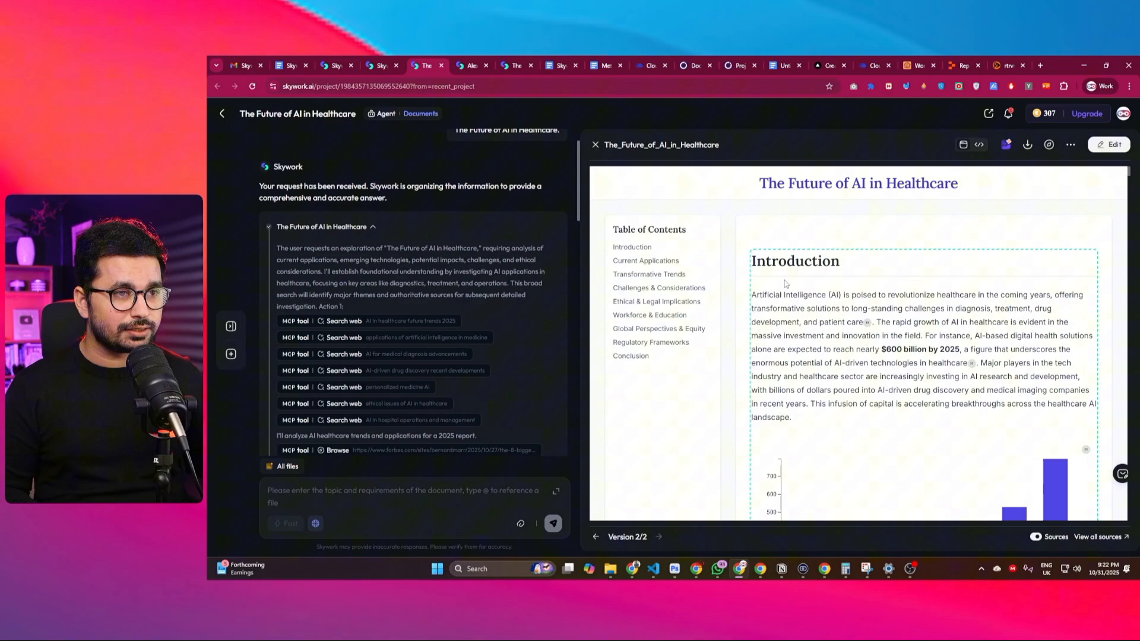
{"action": "scroll", "scroll_direction": "down", "scroll_amount": 3}
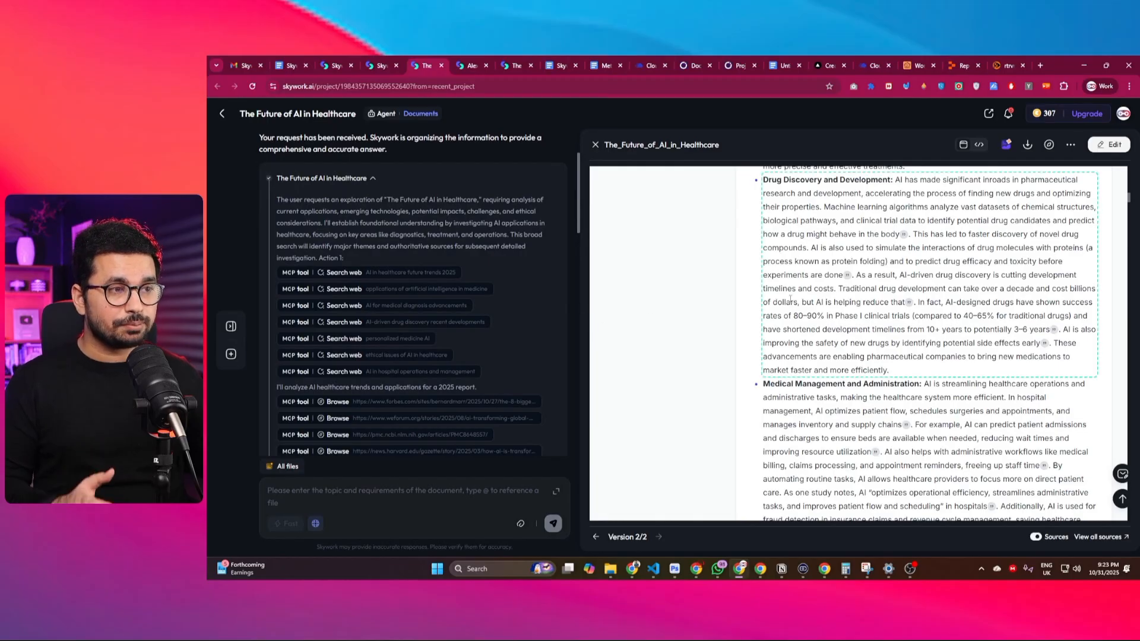
{"action": "scroll", "scroll_direction": "down", "scroll_amount": 3}
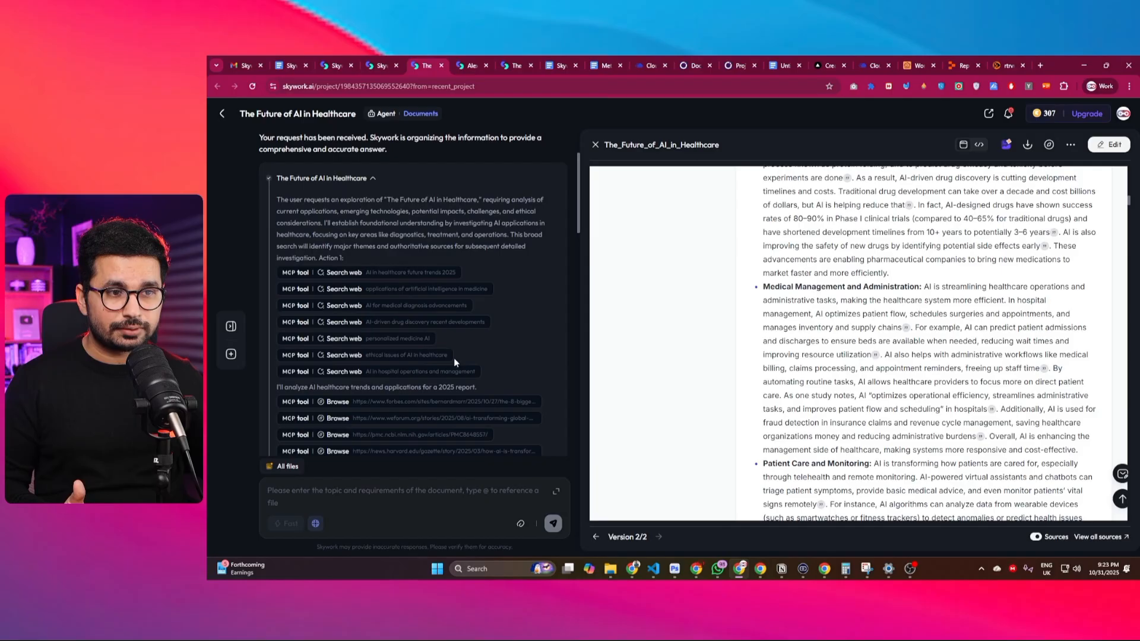
{"action": "mouse_move", "coordinate": [389, 280]}
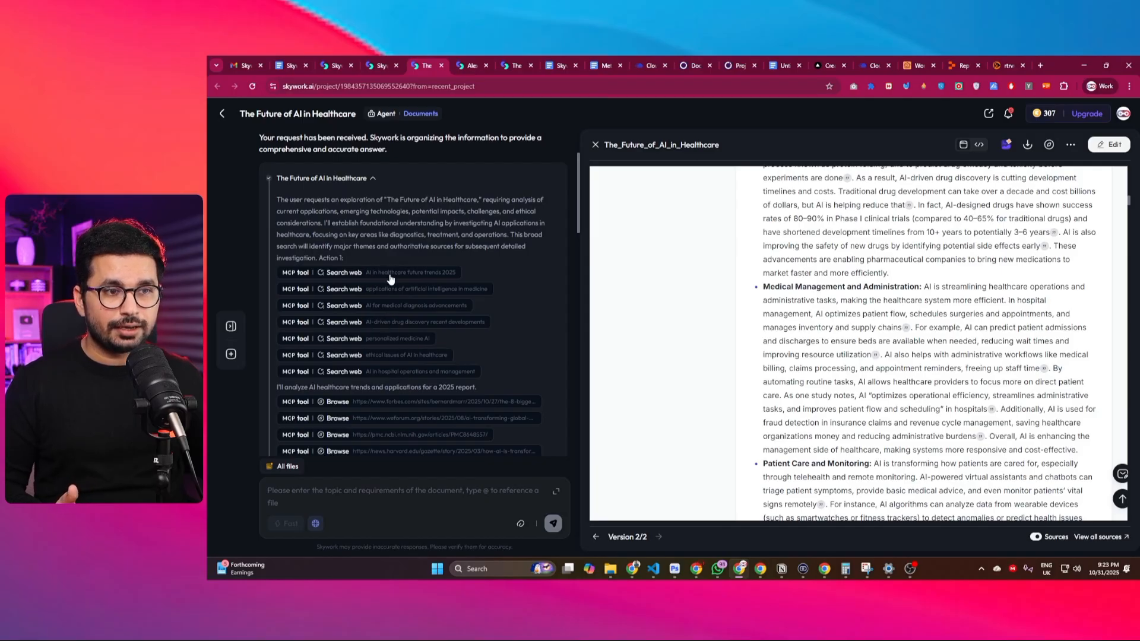
{"action": "mouse_move", "coordinate": [355, 300]}
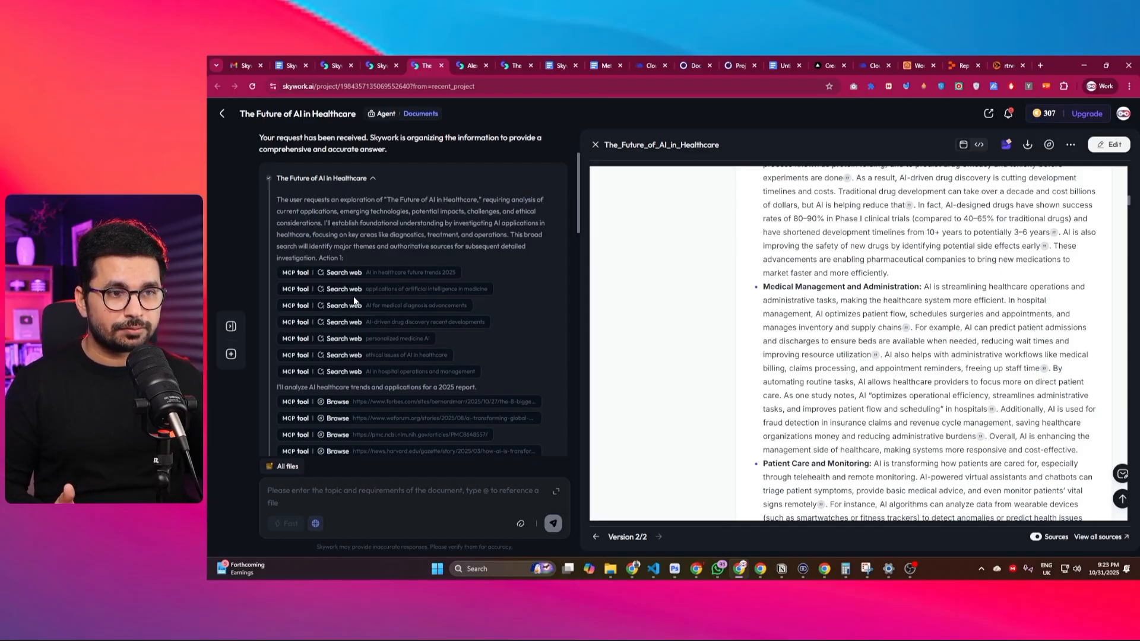
{"action": "mouse_move", "coordinate": [459, 297]}
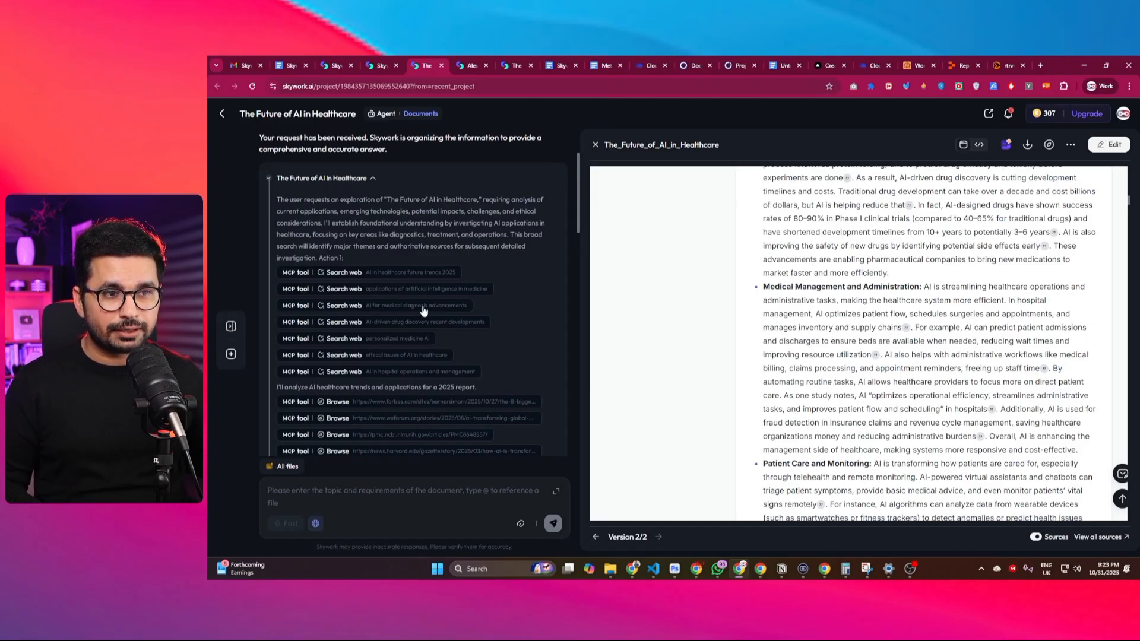
{"action": "mouse_move", "coordinate": [384, 332]}
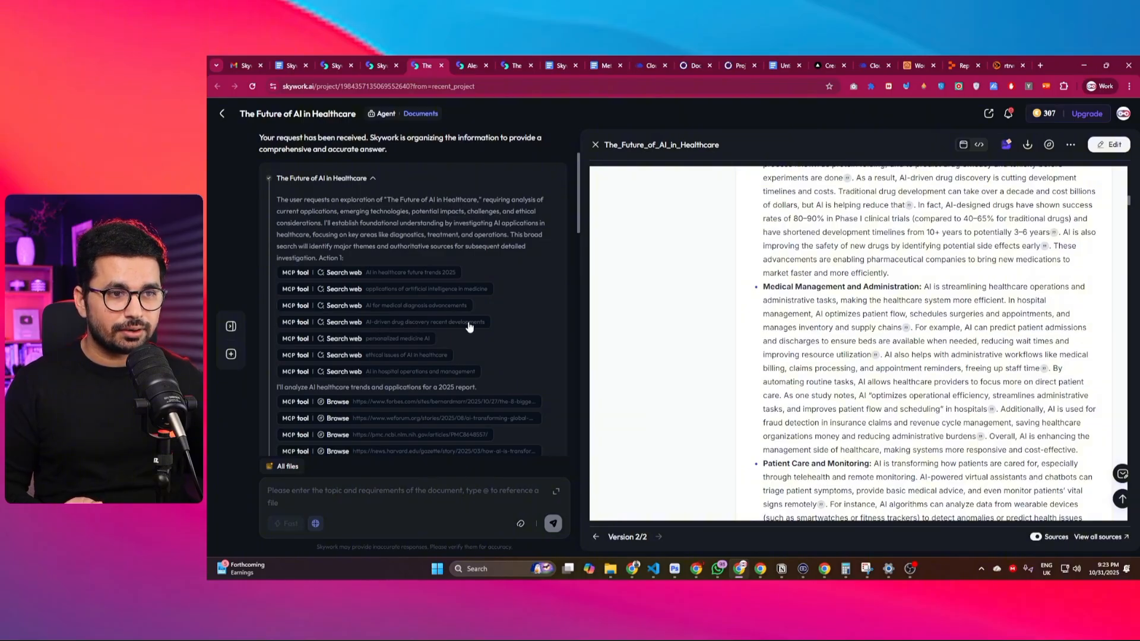
{"action": "scroll", "scroll_direction": "down", "scroll_amount": 3}
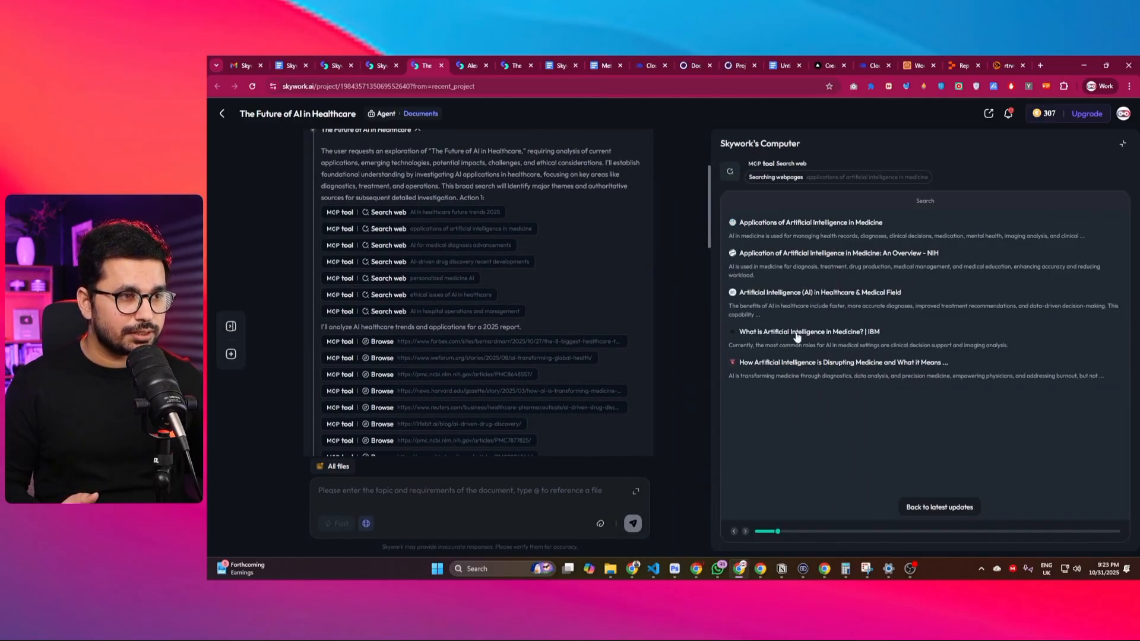
Step: Scroll through the agent's web-search tool calls on AI in medicine
{"action": "scroll", "scroll_direction": "down", "scroll_amount": 3}
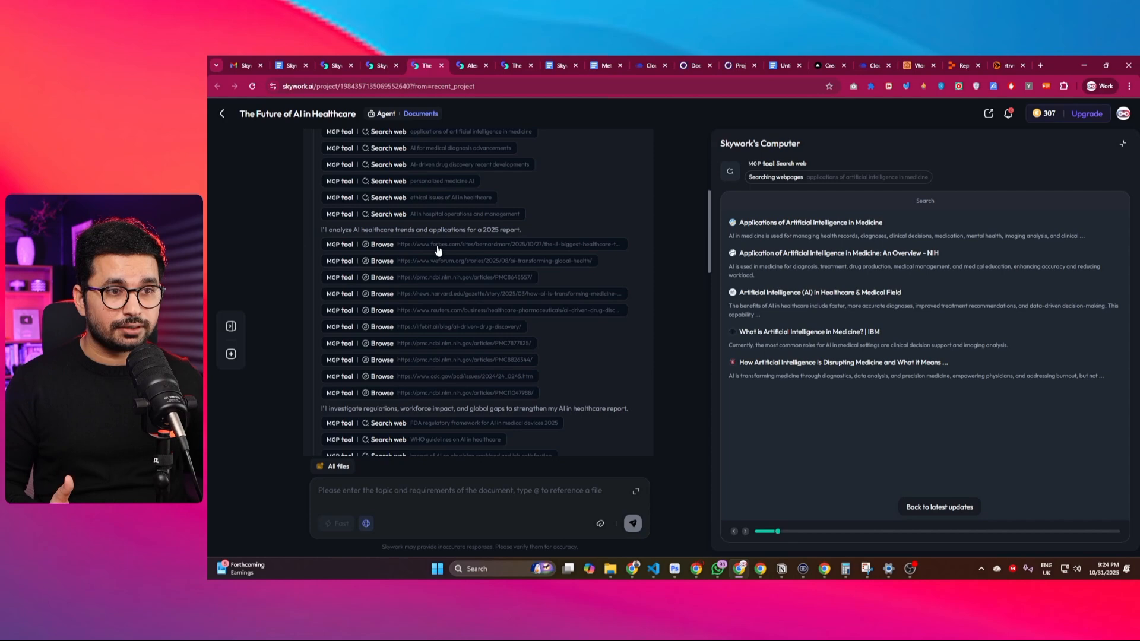
{"action": "scroll", "scroll_direction": "down", "scroll_amount": 3}
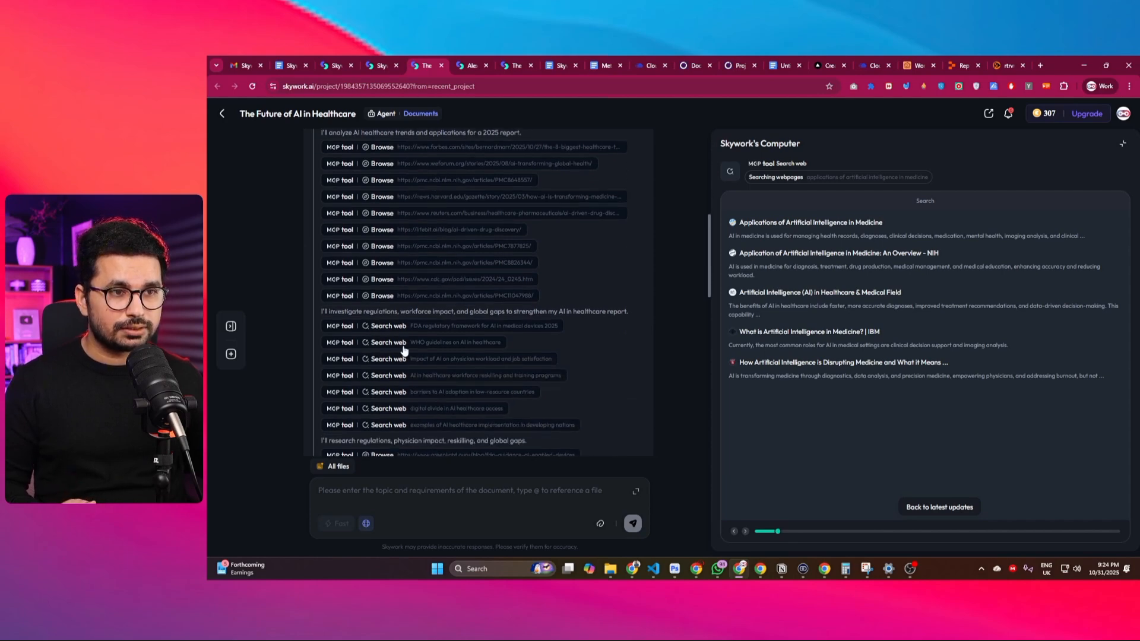
{"action": "scroll", "scroll_direction": "down", "scroll_amount": 3}
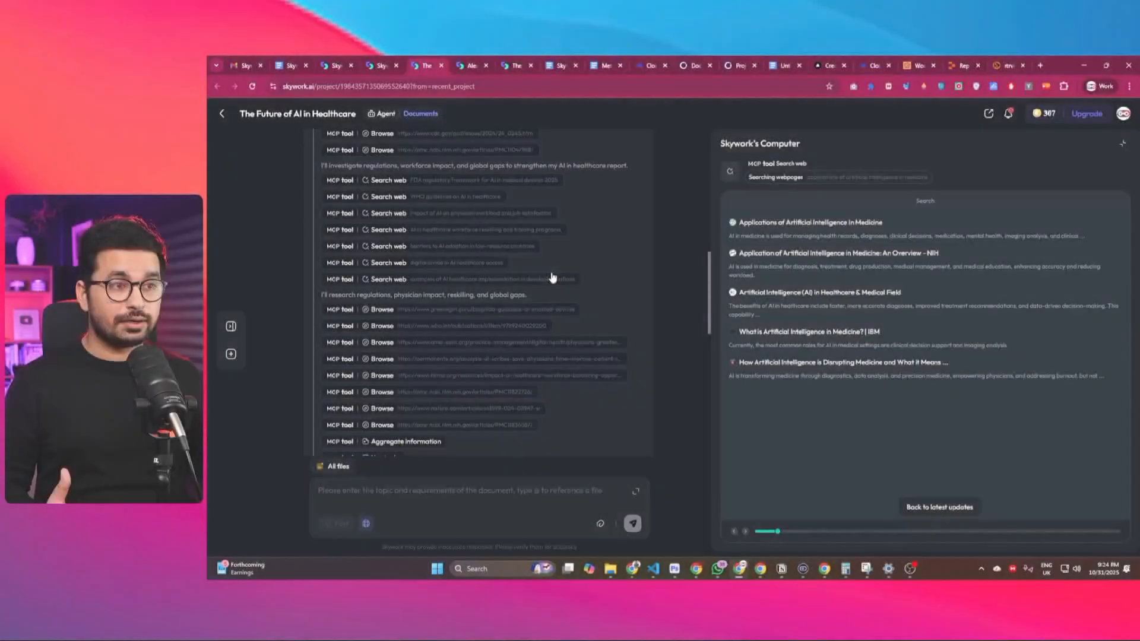
{"action": "scroll", "scroll_direction": "down", "scroll_amount": 3}
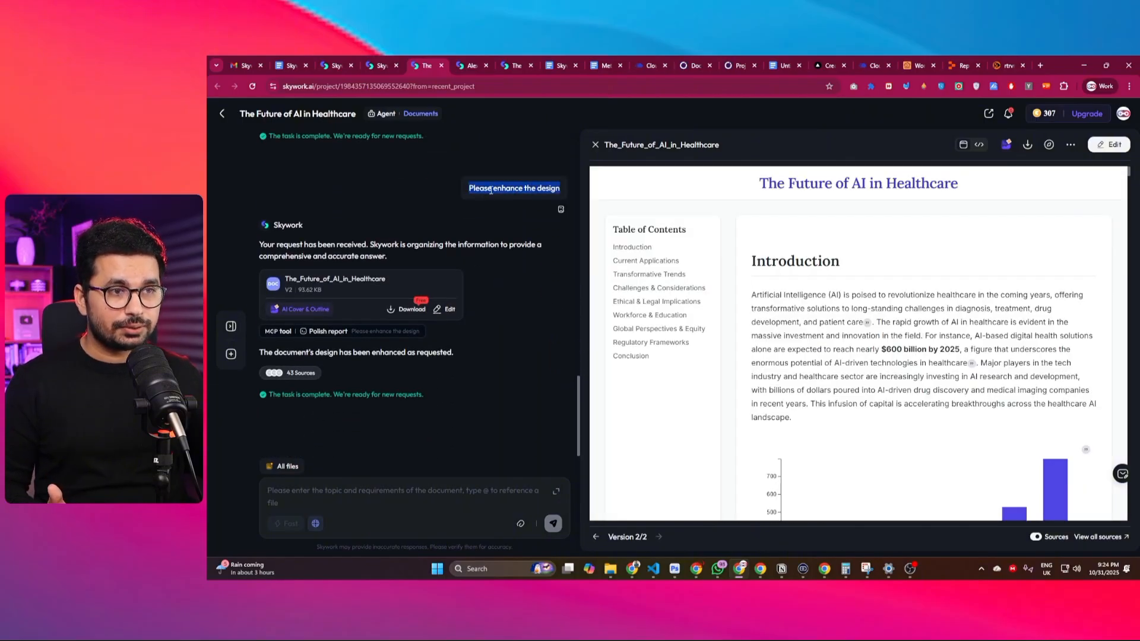
Step: Scroll the standalone healthcare report page to view its contents and chart
{"action": "scroll", "scroll_direction": "down", "scroll_amount": 3}
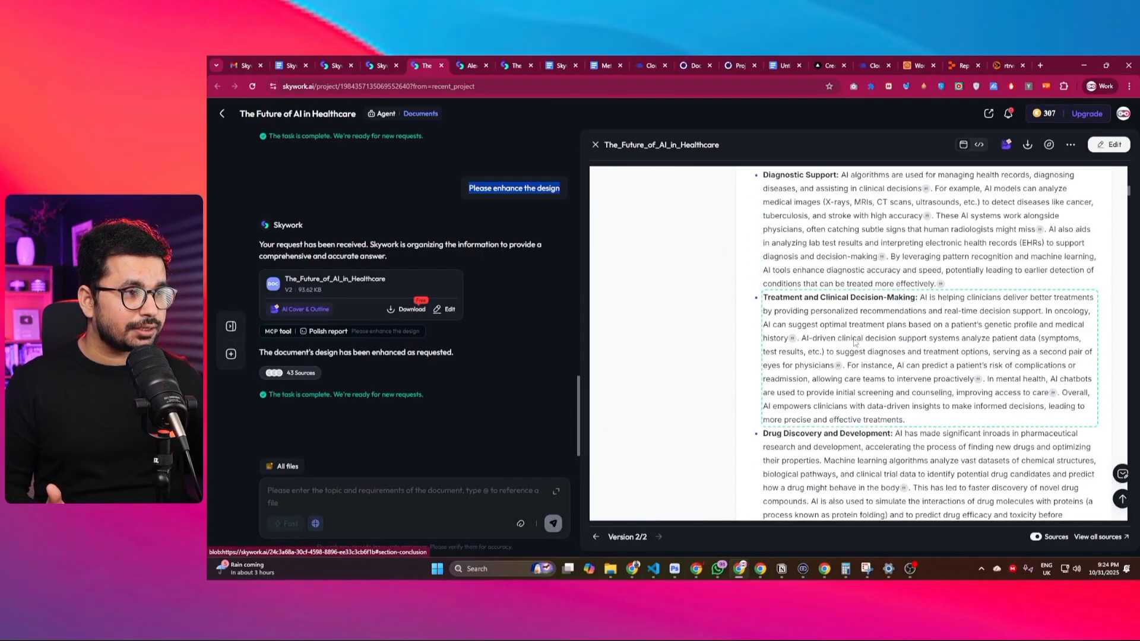
{"action": "scroll", "scroll_direction": "up", "scroll_amount": 3}
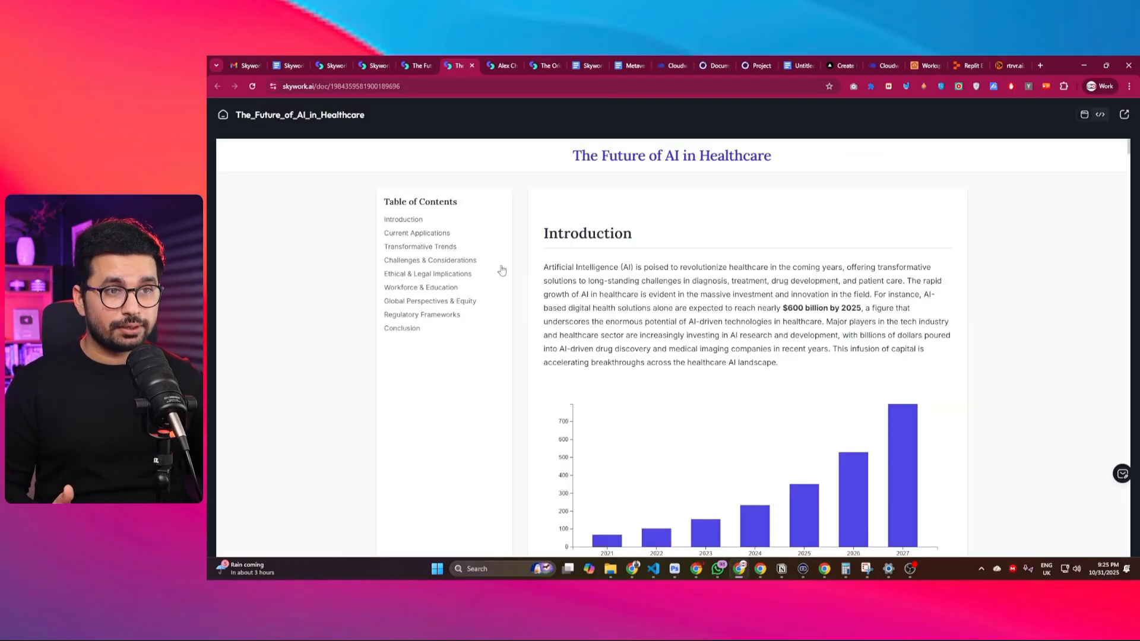
{"action": "scroll", "scroll_direction": "down", "scroll_amount": 3}
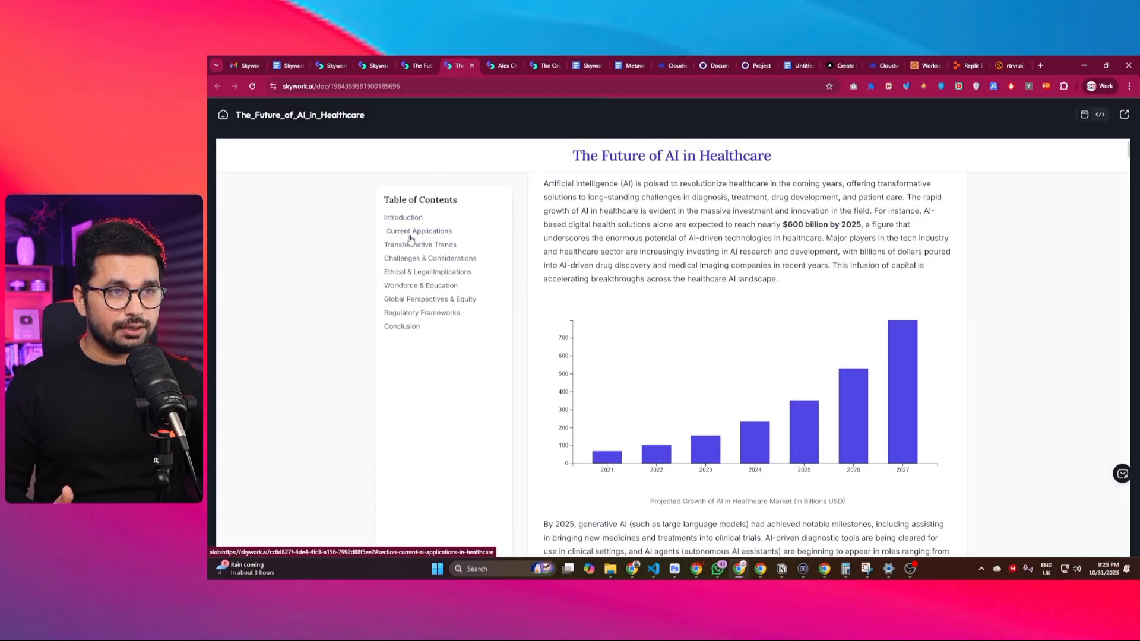
{"action": "left_click", "coordinate": [431, 258]}
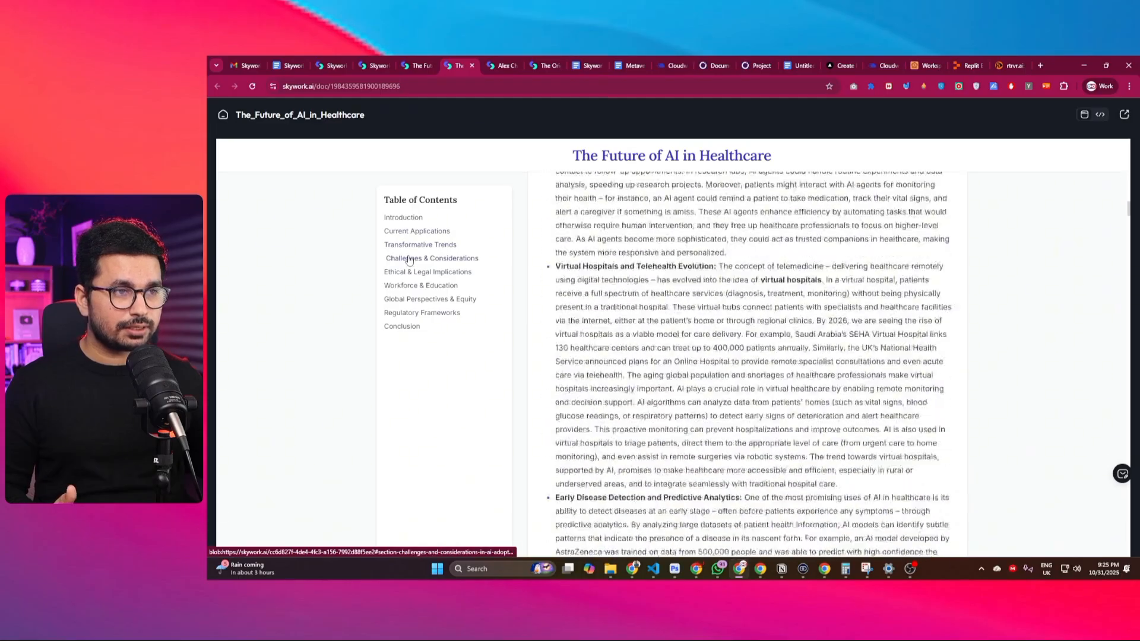
{"action": "left_click", "coordinate": [428, 270]}
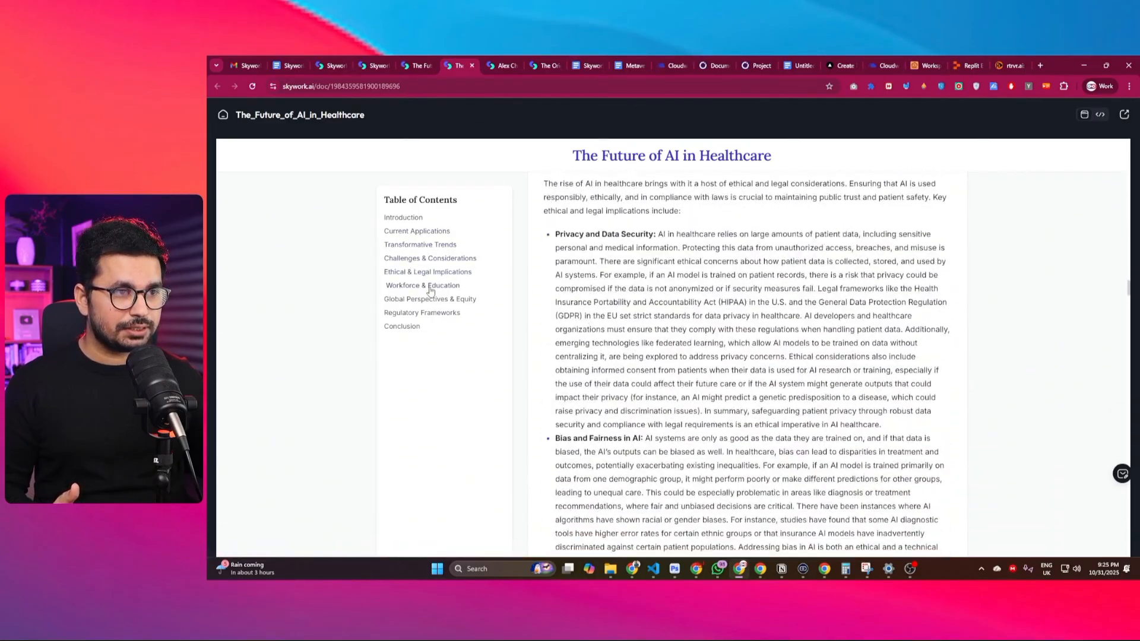
{"action": "scroll", "scroll_direction": "down", "scroll_amount": 3}
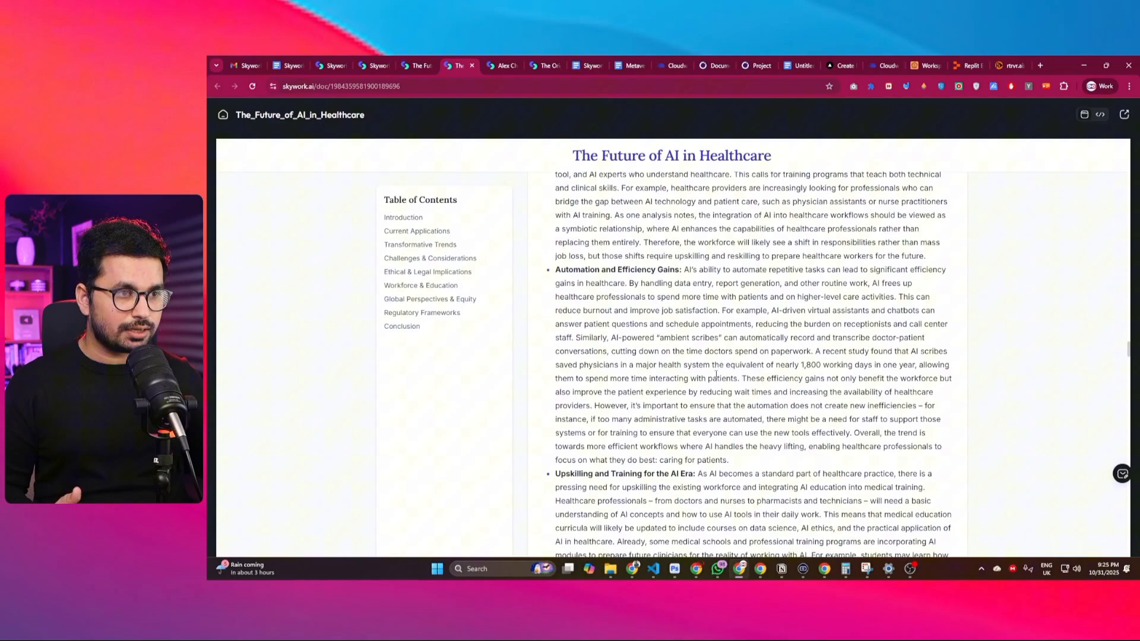
{"action": "scroll", "scroll_direction": "down", "scroll_amount": 3}
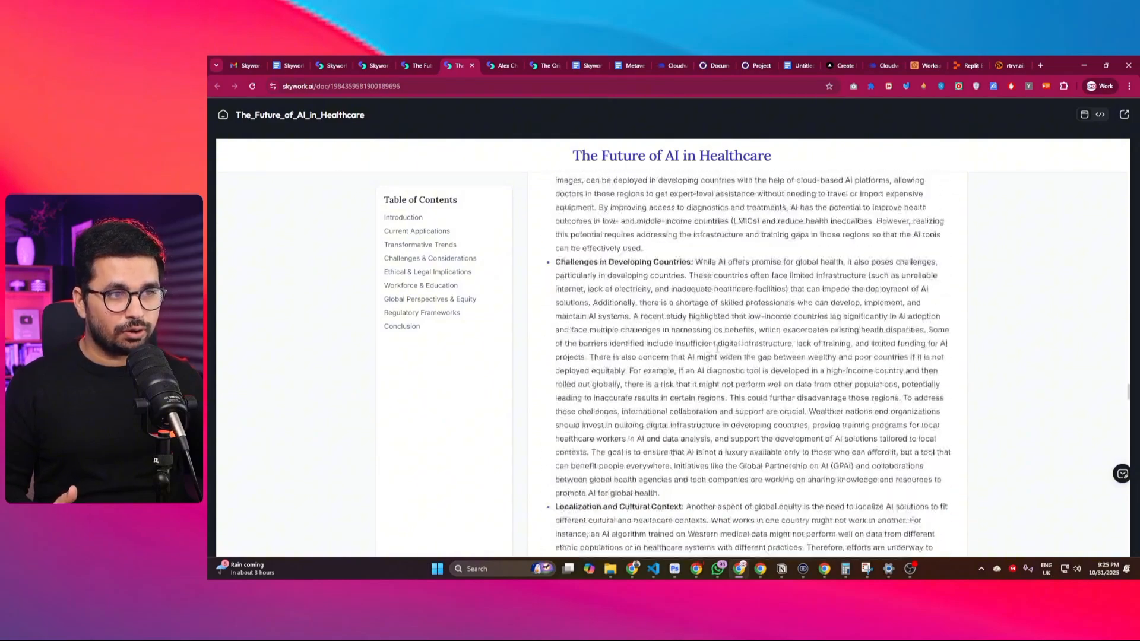
{"action": "scroll", "scroll_direction": "down", "scroll_amount": 3}
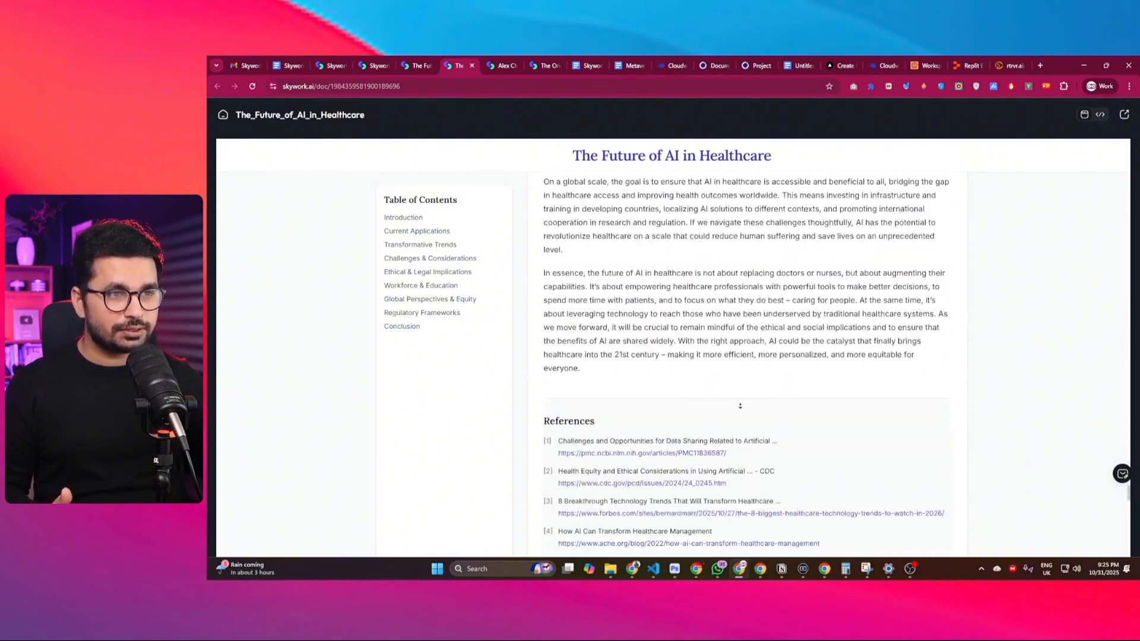
{"action": "scroll", "scroll_direction": "down", "scroll_amount": 3}
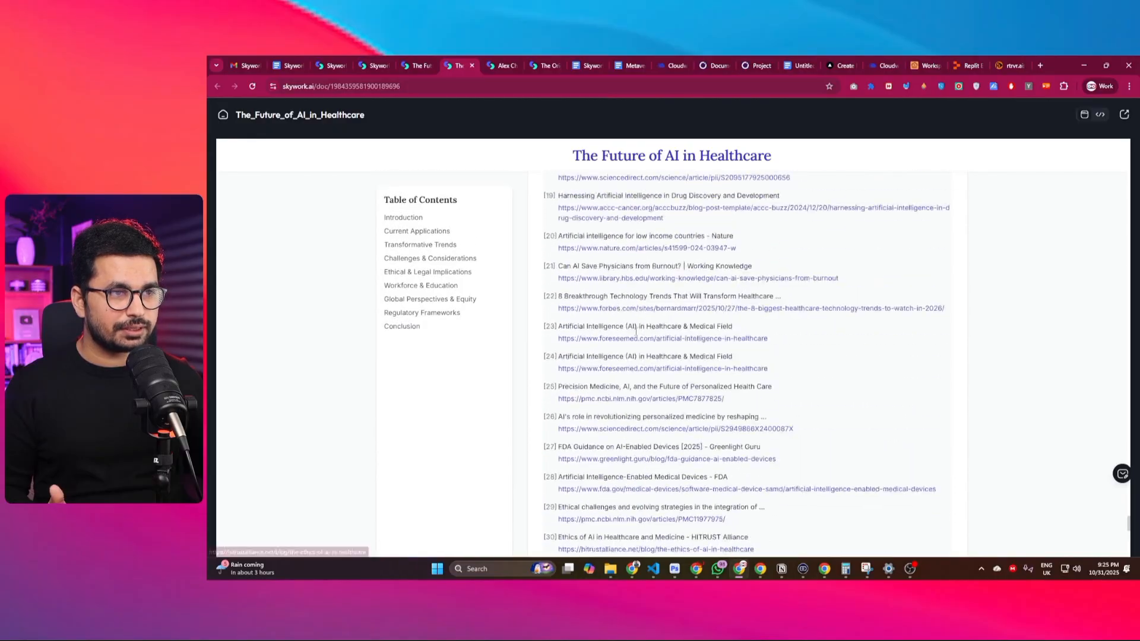
{"action": "scroll", "scroll_direction": "up", "scroll_amount": 3}
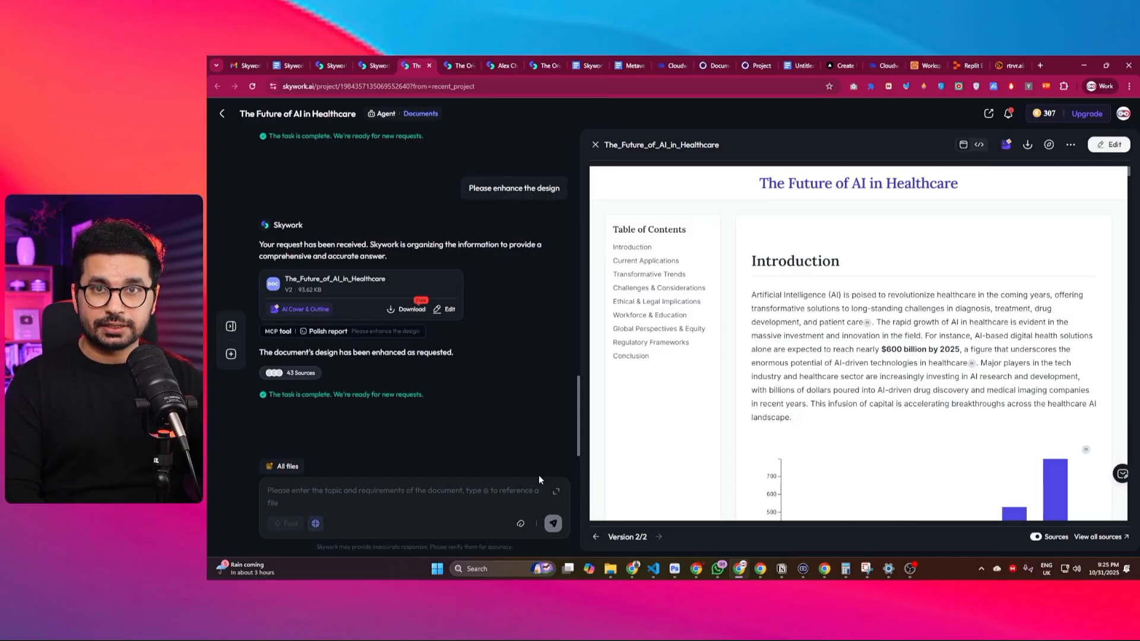
Step: Send 'Please convert this document into professional presentation' in the chat
{"action": "type", "text": "Please convert this document into professional presentation"}
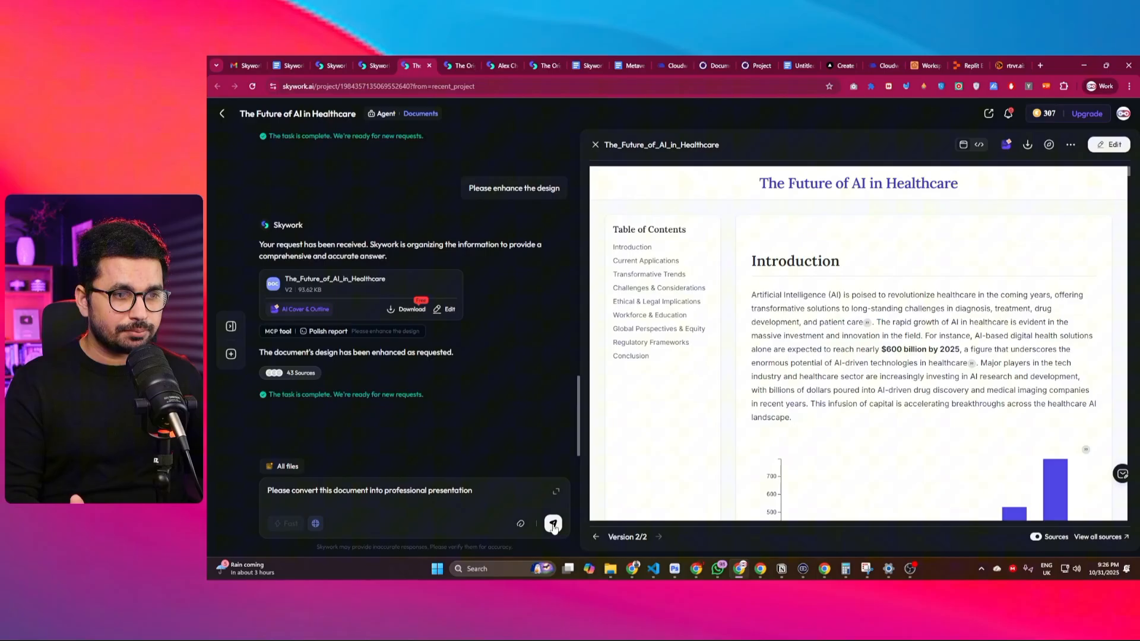
{"action": "left_click", "coordinate": [554, 523]}
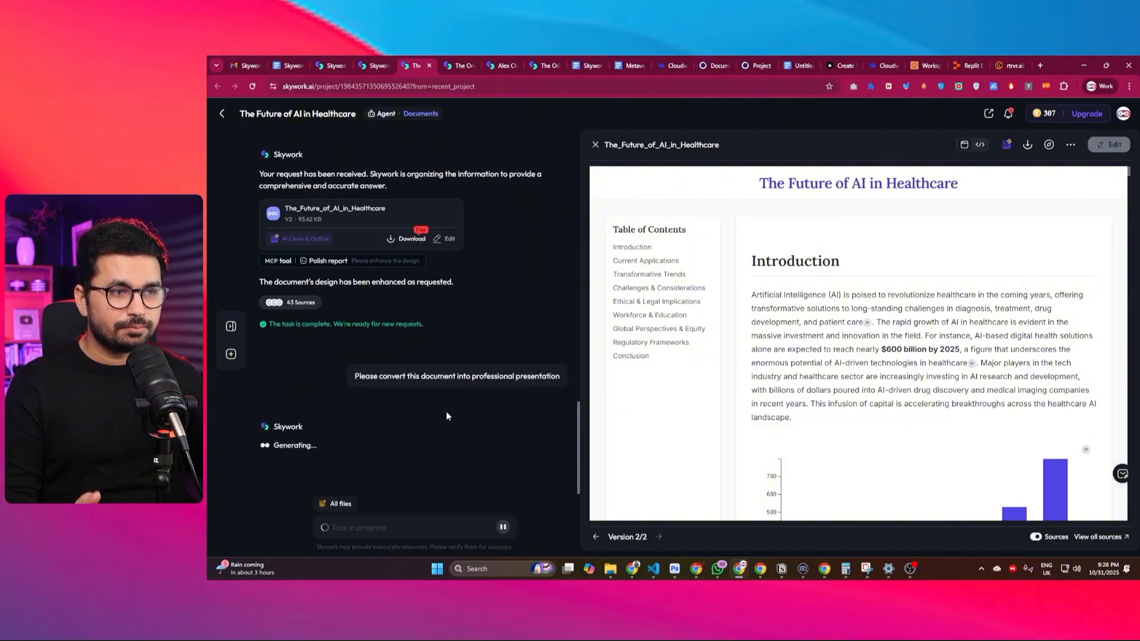
{"action": "mouse_move", "coordinate": [631, 355]}
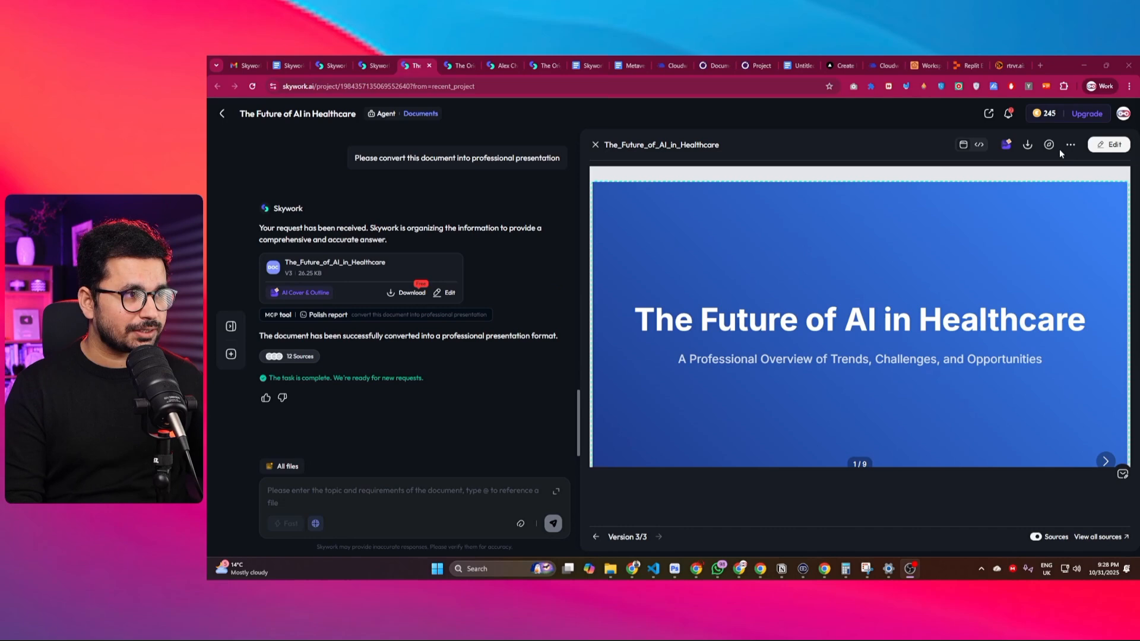
{"action": "mouse_move", "coordinate": [1048, 144]}
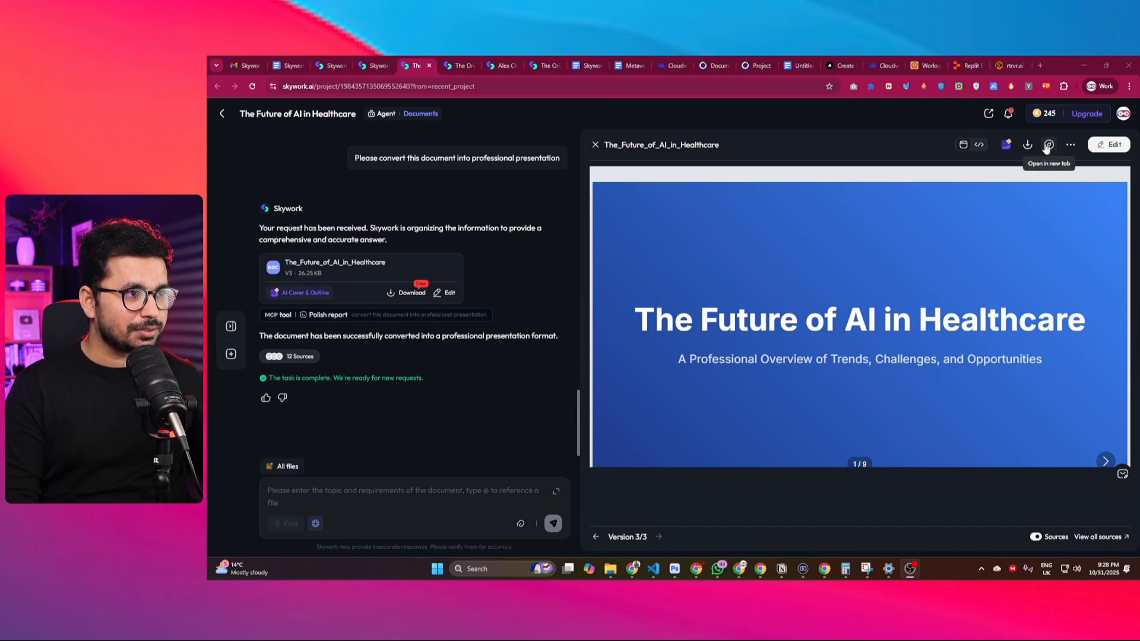
{"action": "left_click", "coordinate": [1049, 143]}
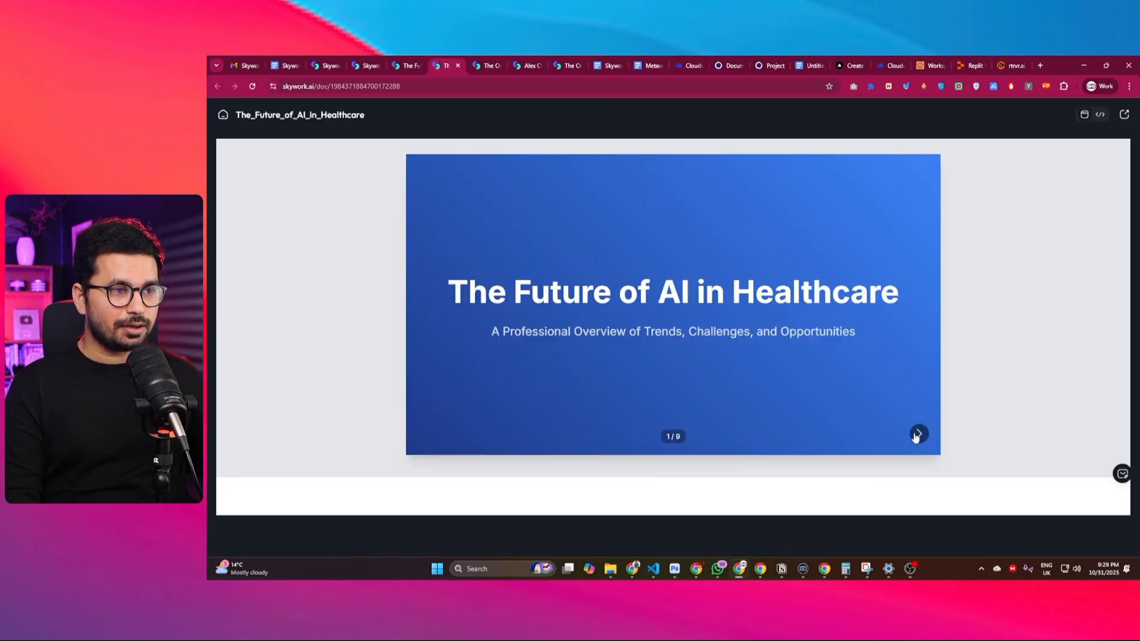
{"action": "left_click", "coordinate": [918, 435]}
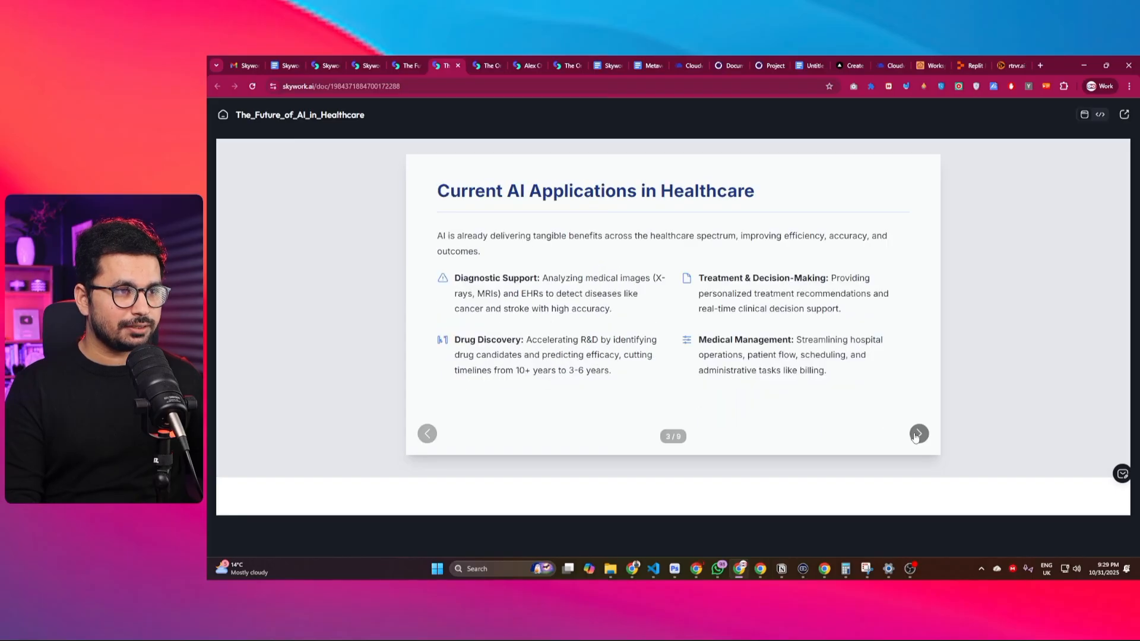
{"action": "left_click", "coordinate": [918, 434]}
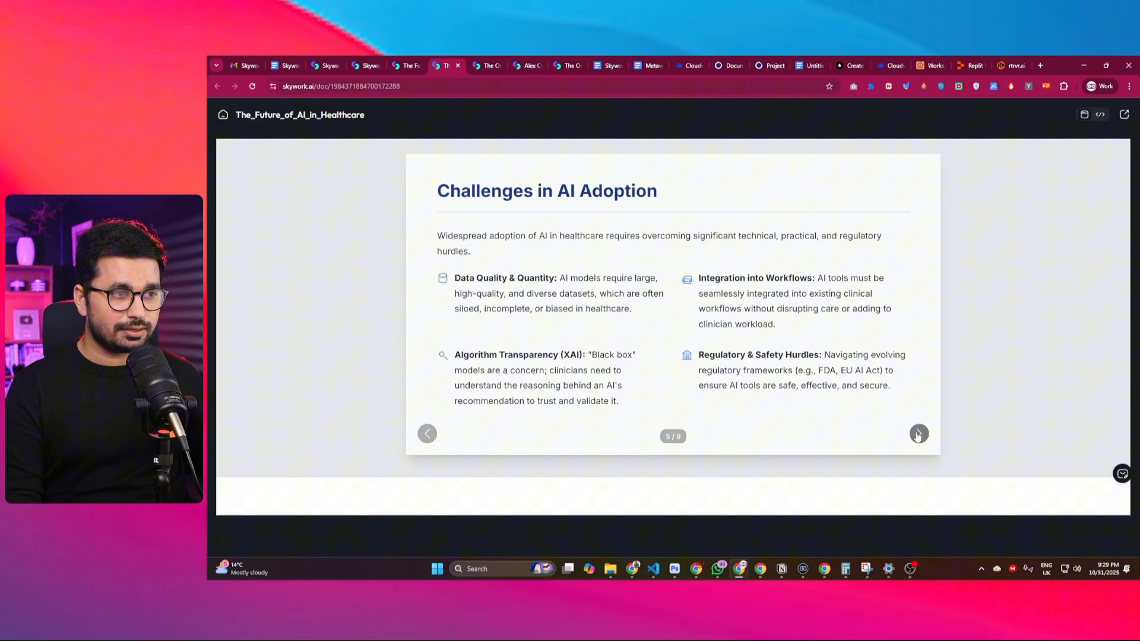
{"action": "left_click", "coordinate": [918, 434]}
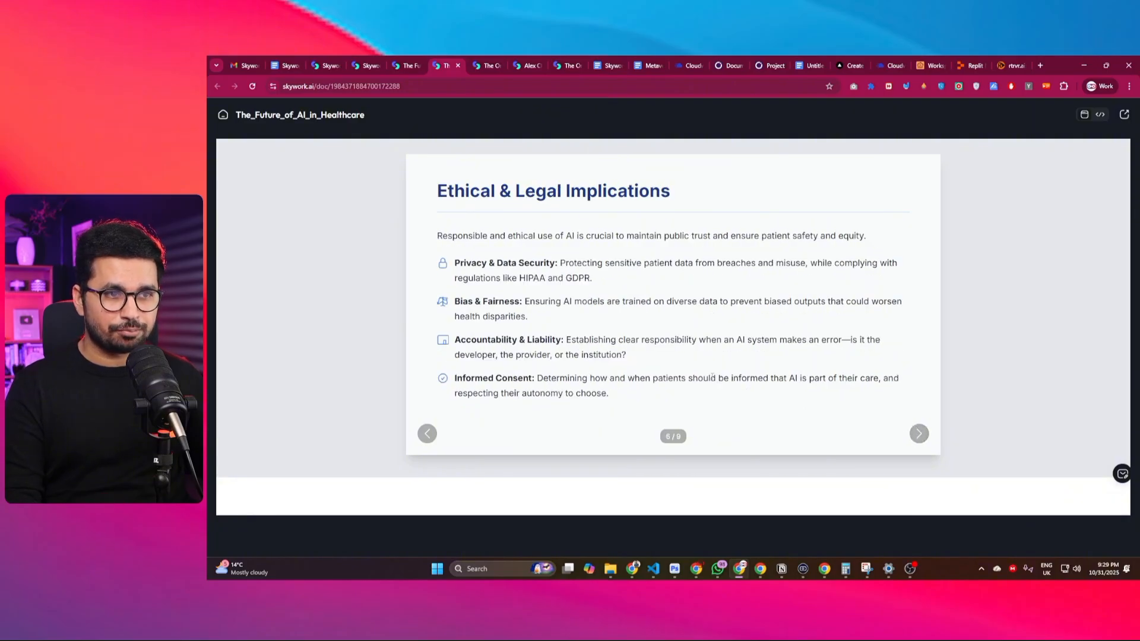
{"action": "left_click", "coordinate": [918, 434]}
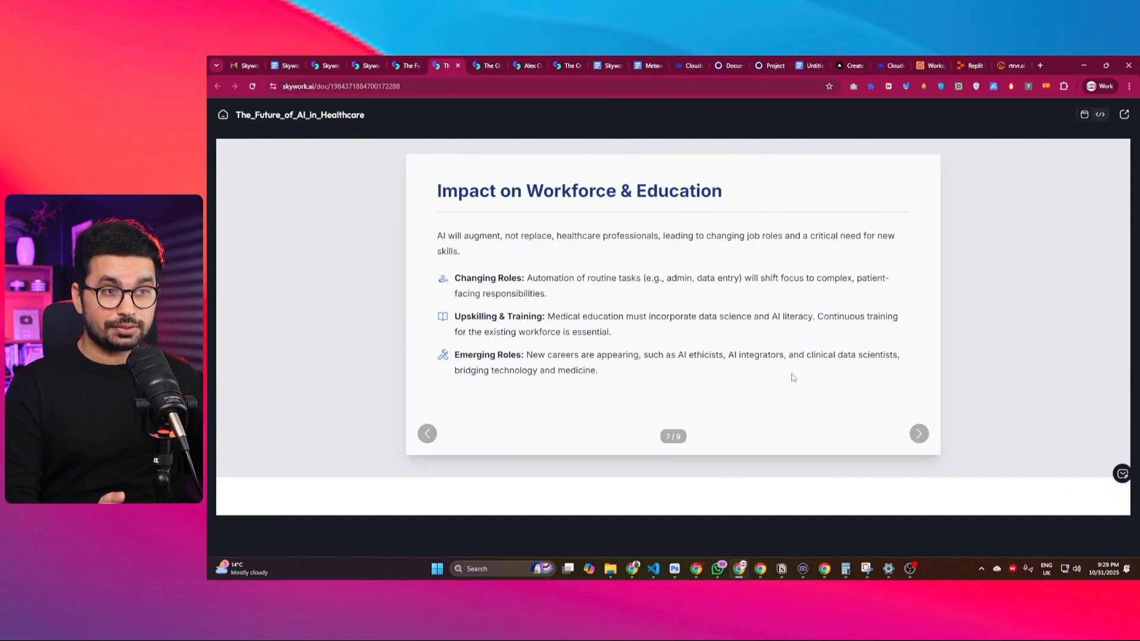
{"action": "left_click", "coordinate": [919, 433]}
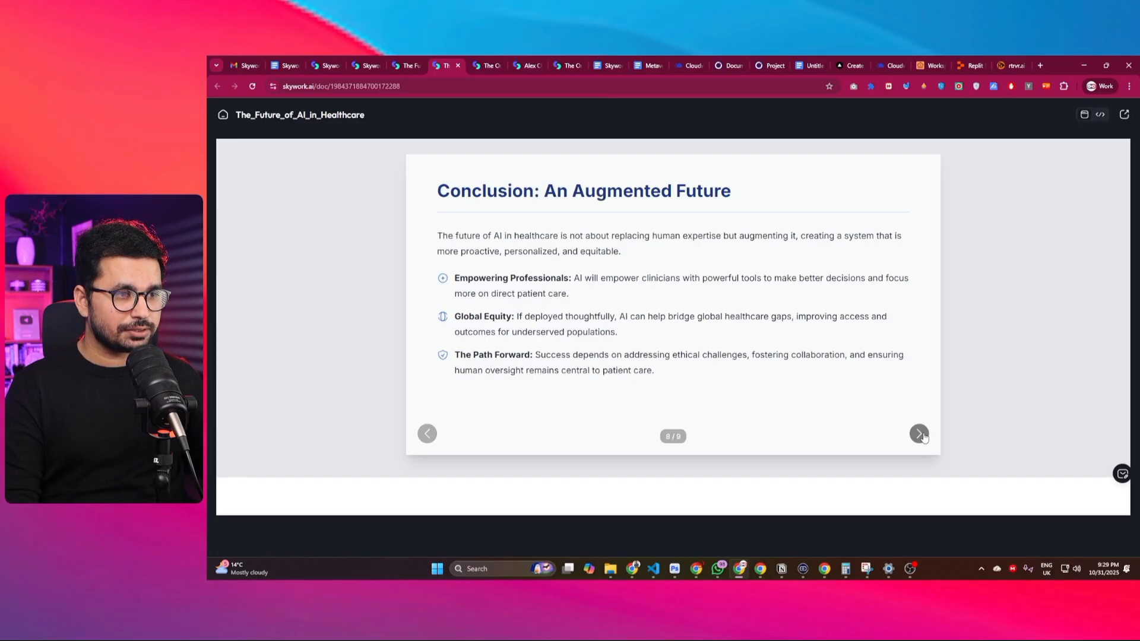
{"action": "left_click", "coordinate": [919, 434]}
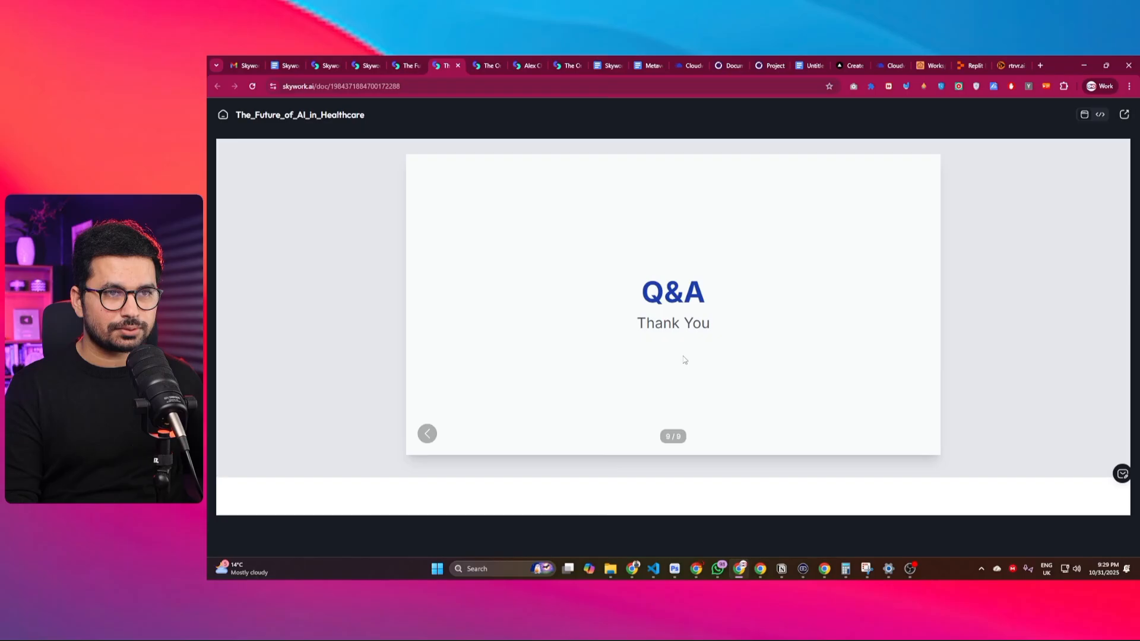
{"action": "left_click", "coordinate": [426, 434]}
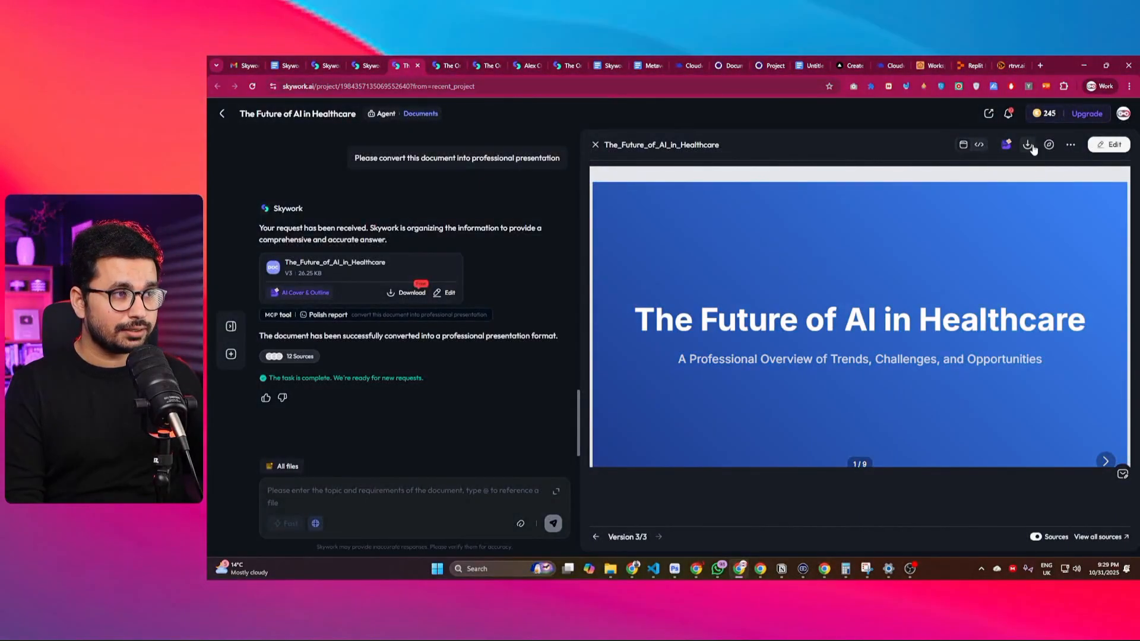
Step: Download the presentation as HTML and page to the next slide in the local copy
{"action": "left_click", "coordinate": [1028, 143]}
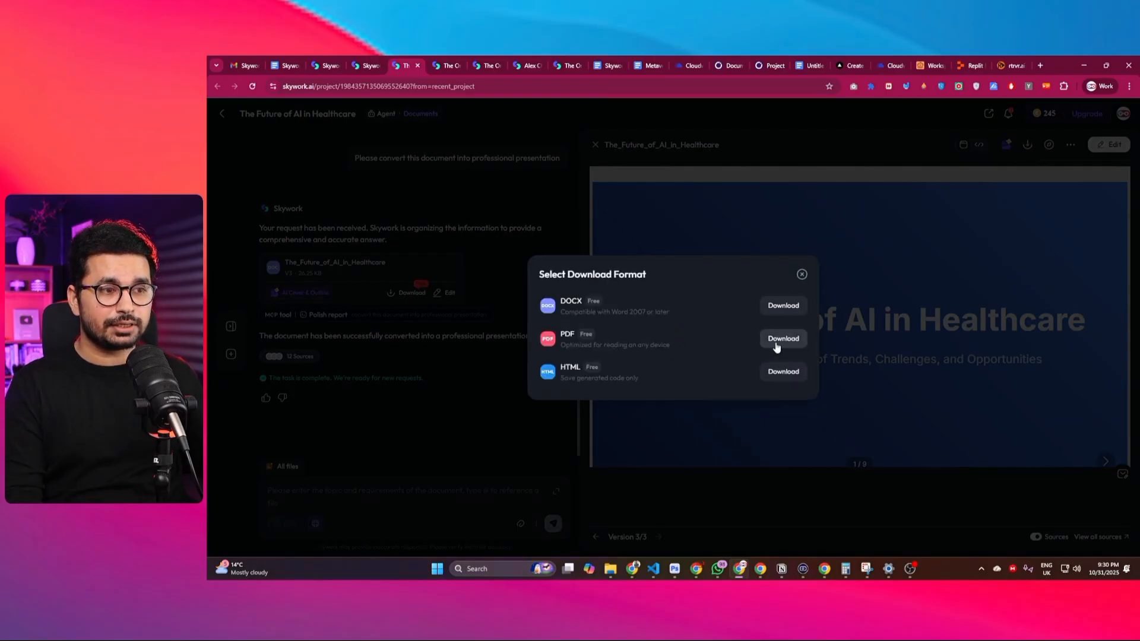
{"action": "left_click", "coordinate": [782, 338]}
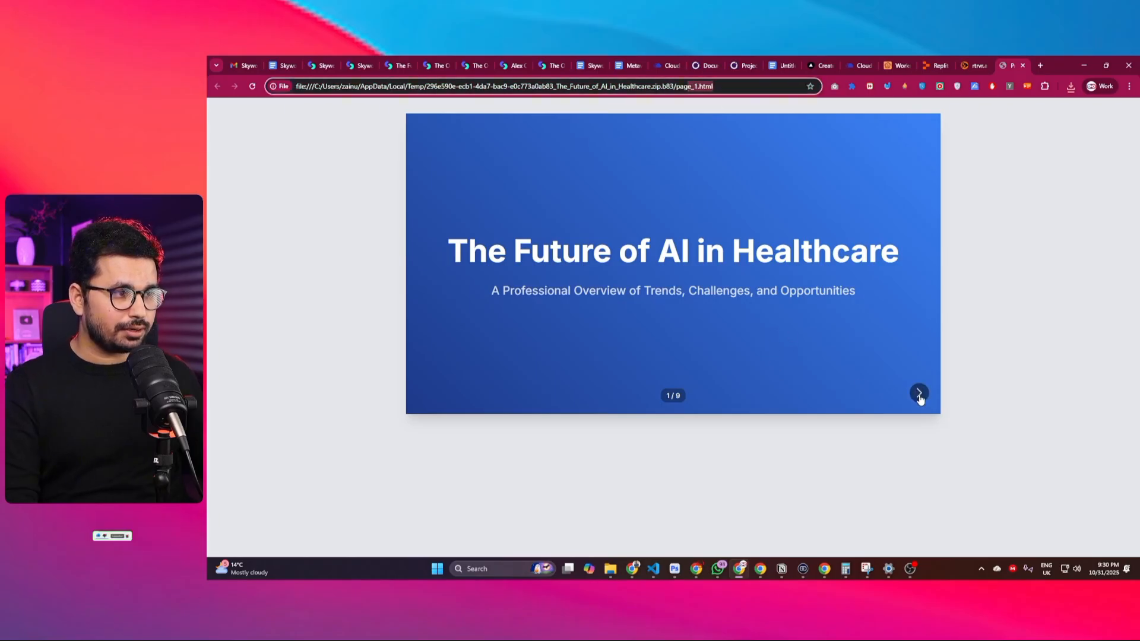
{"action": "left_click", "coordinate": [918, 393]}
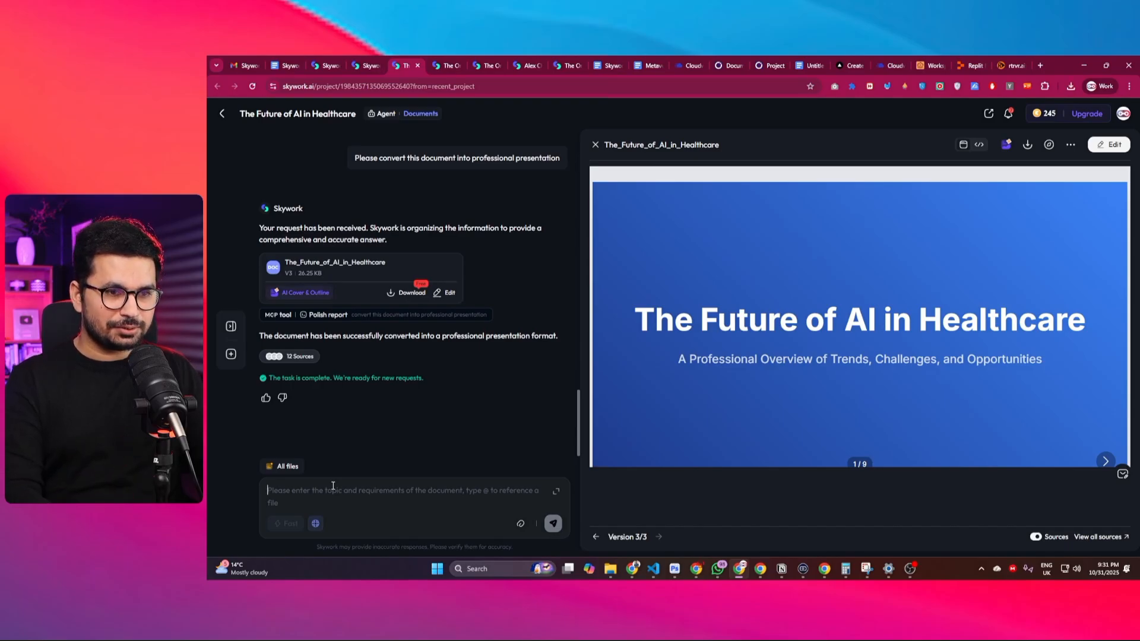
Step: Send 'Please convert this research document into Landing page' in the chat
{"action": "type", "text": "Please convert this research document into Landing page"}
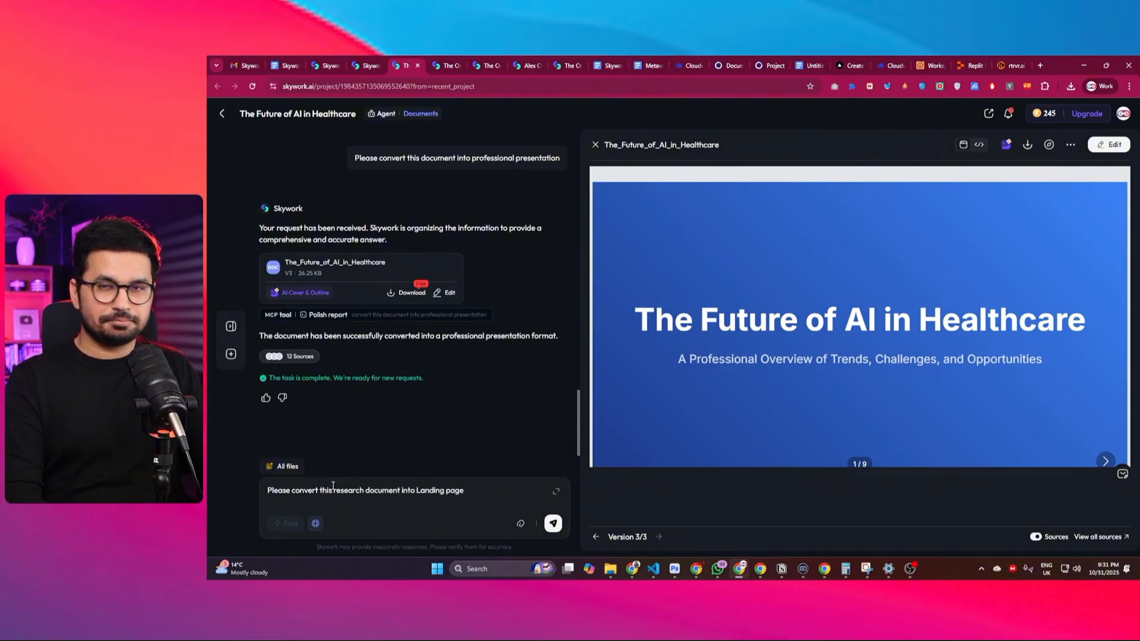
{"action": "left_click", "coordinate": [553, 523]}
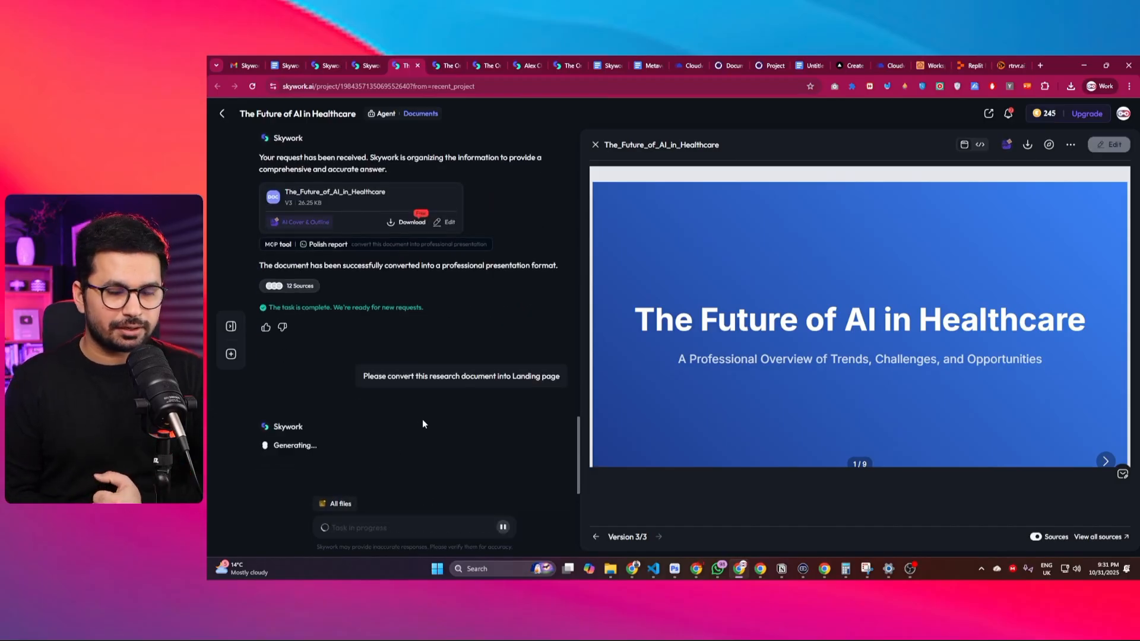
{"action": "scroll", "scroll_direction": "down", "scroll_amount": 3}
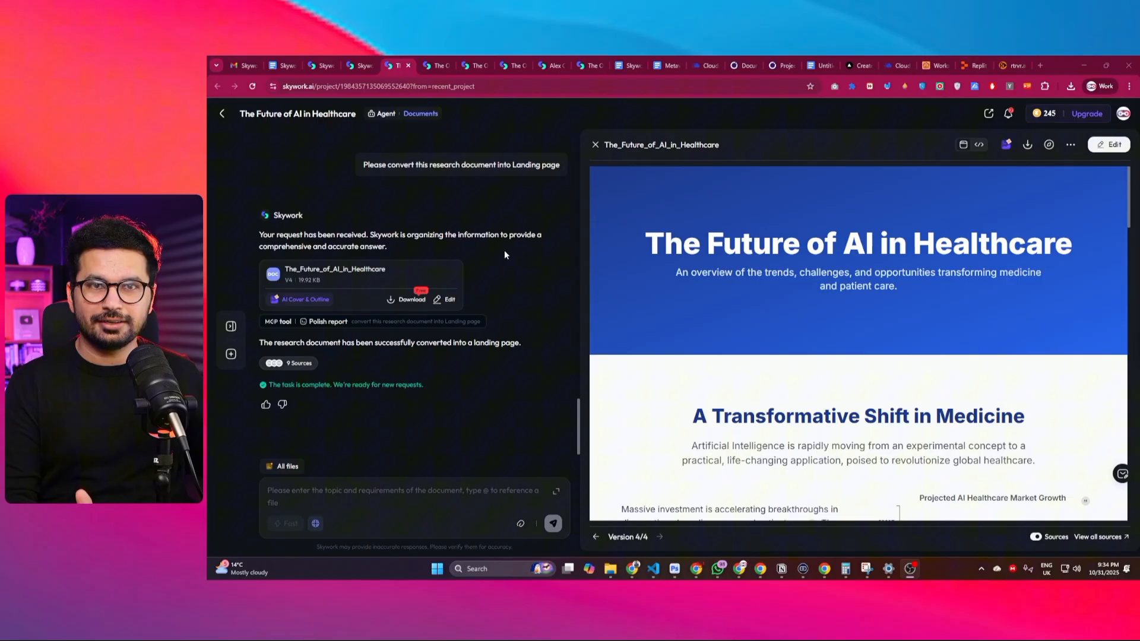
{"action": "mouse_move", "coordinate": [1042, 157]}
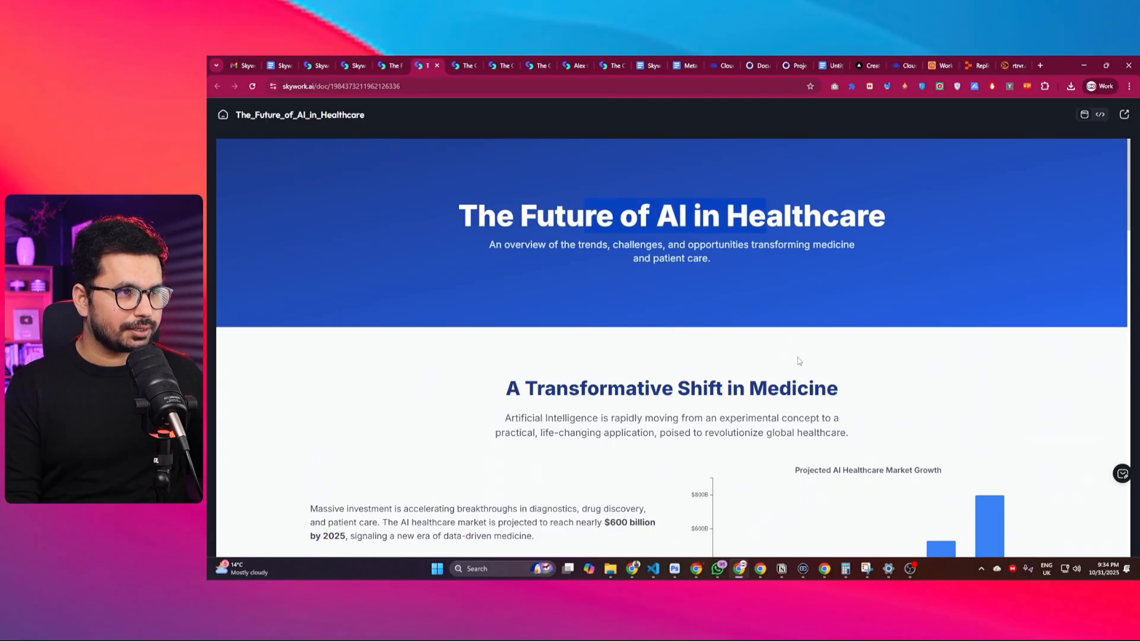
Step: Scroll the standalone landing page through its AI applications and trends sections
{"action": "scroll", "scroll_direction": "down", "scroll_amount": 3}
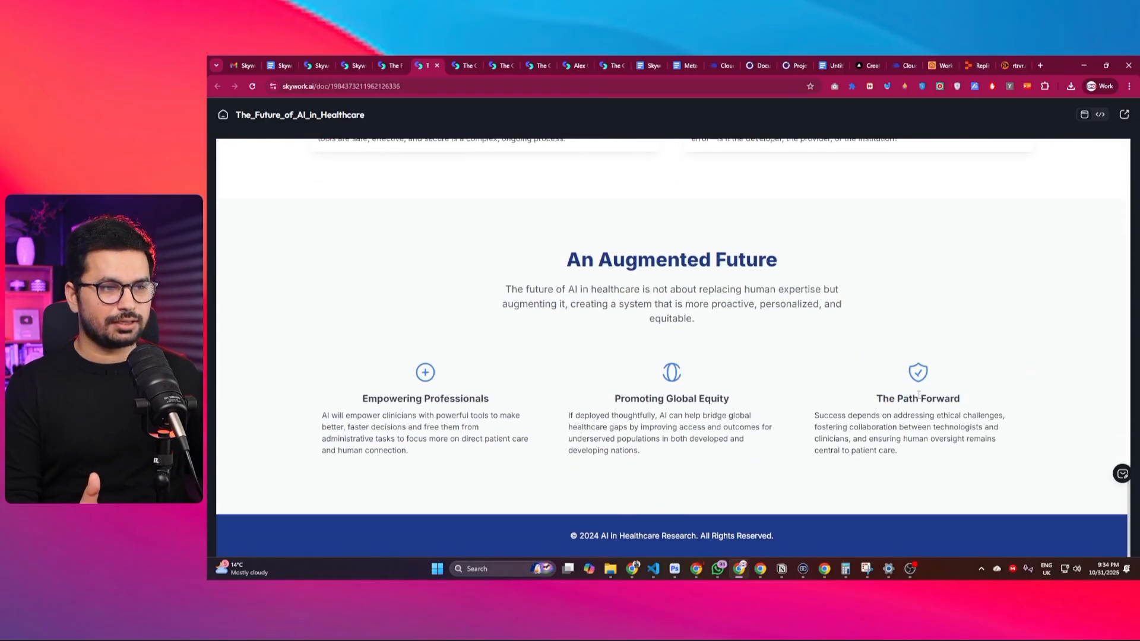
{"action": "scroll", "scroll_direction": "up", "scroll_amount": 3}
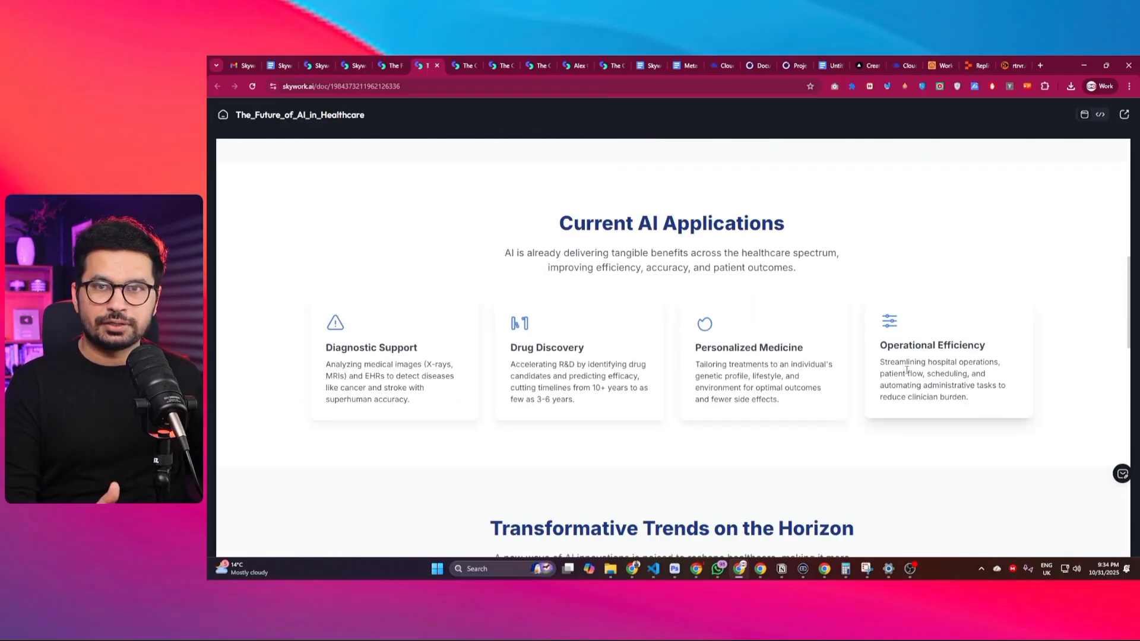
{"action": "scroll", "scroll_direction": "down", "scroll_amount": 3}
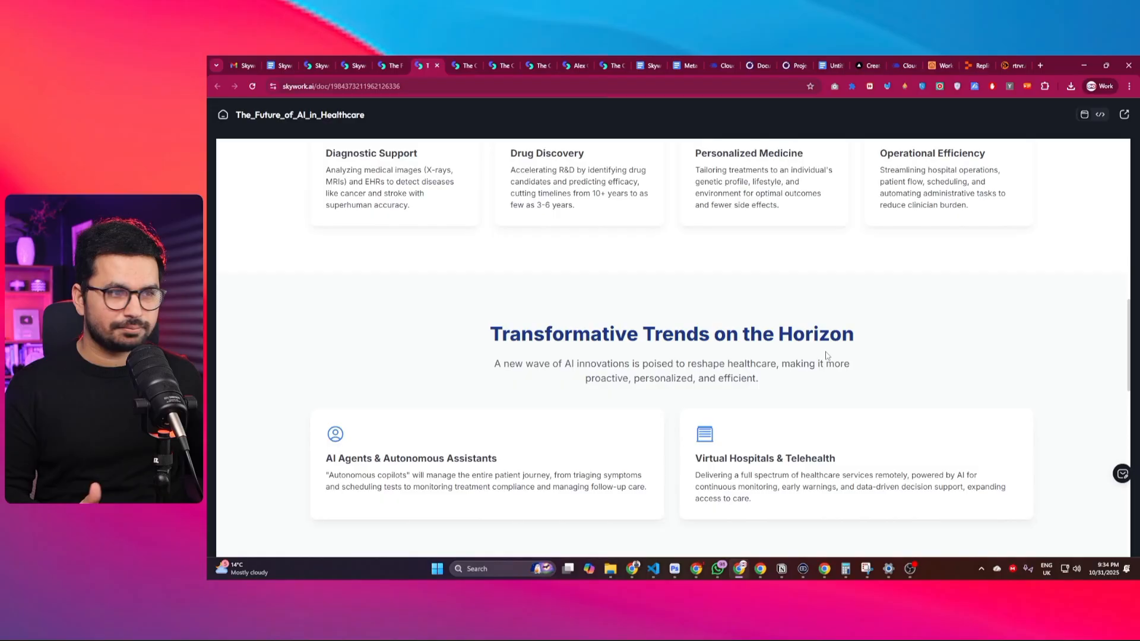